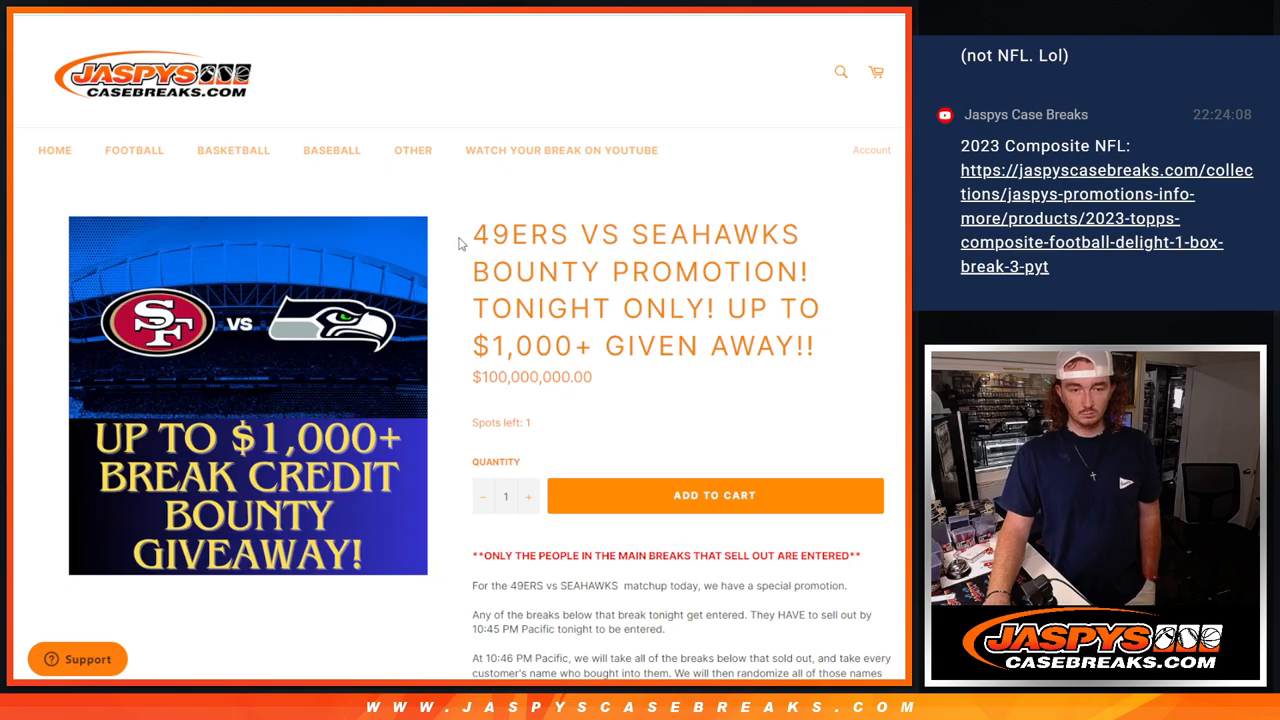
Step: Select the 120 entrant names in A1:A120 of the TNF sheet and copy them
{"action": "scroll", "scroll_direction": "down", "scroll_amount": 3}
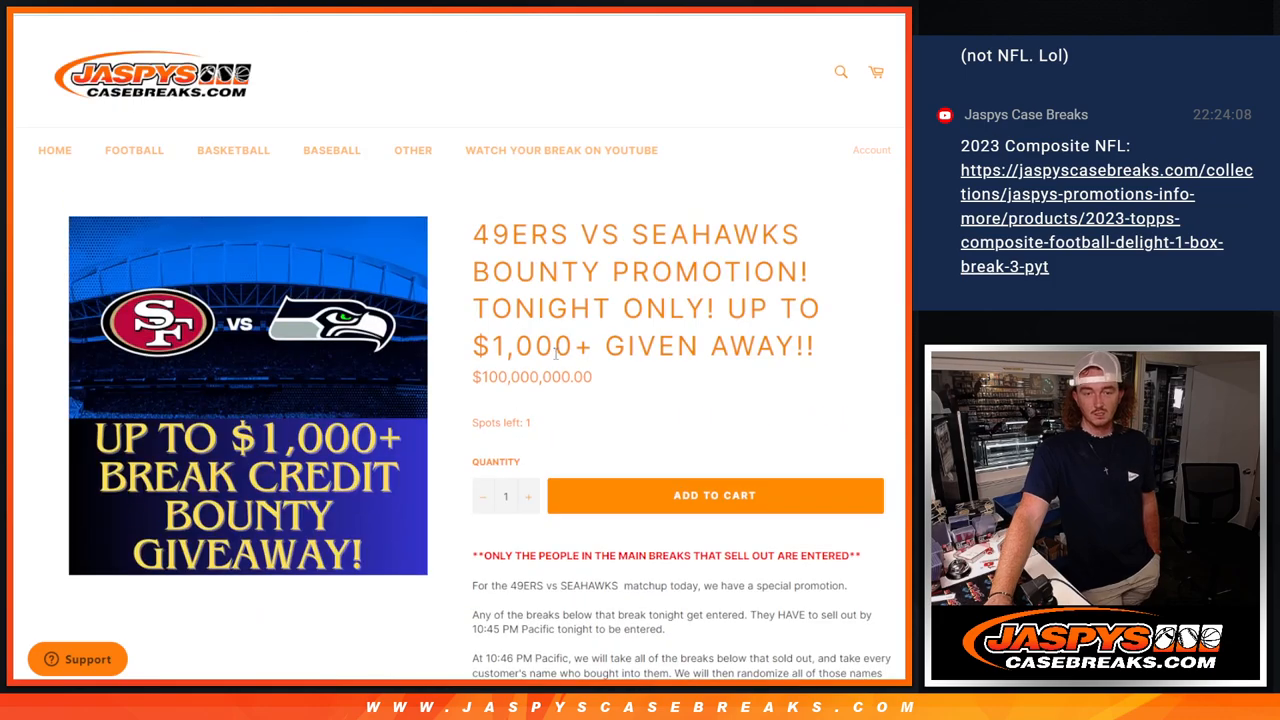
{"action": "scroll", "scroll_direction": "down", "scroll_amount": 3}
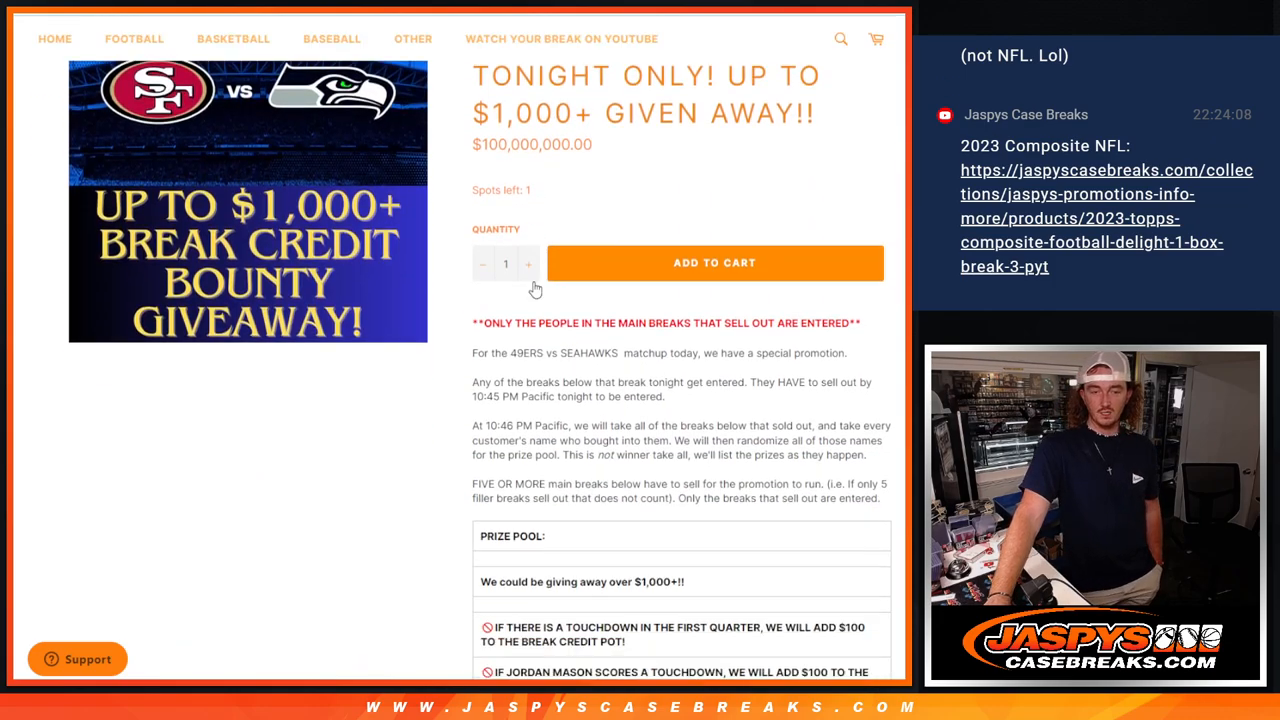
{"action": "scroll", "scroll_direction": "down", "scroll_amount": 3}
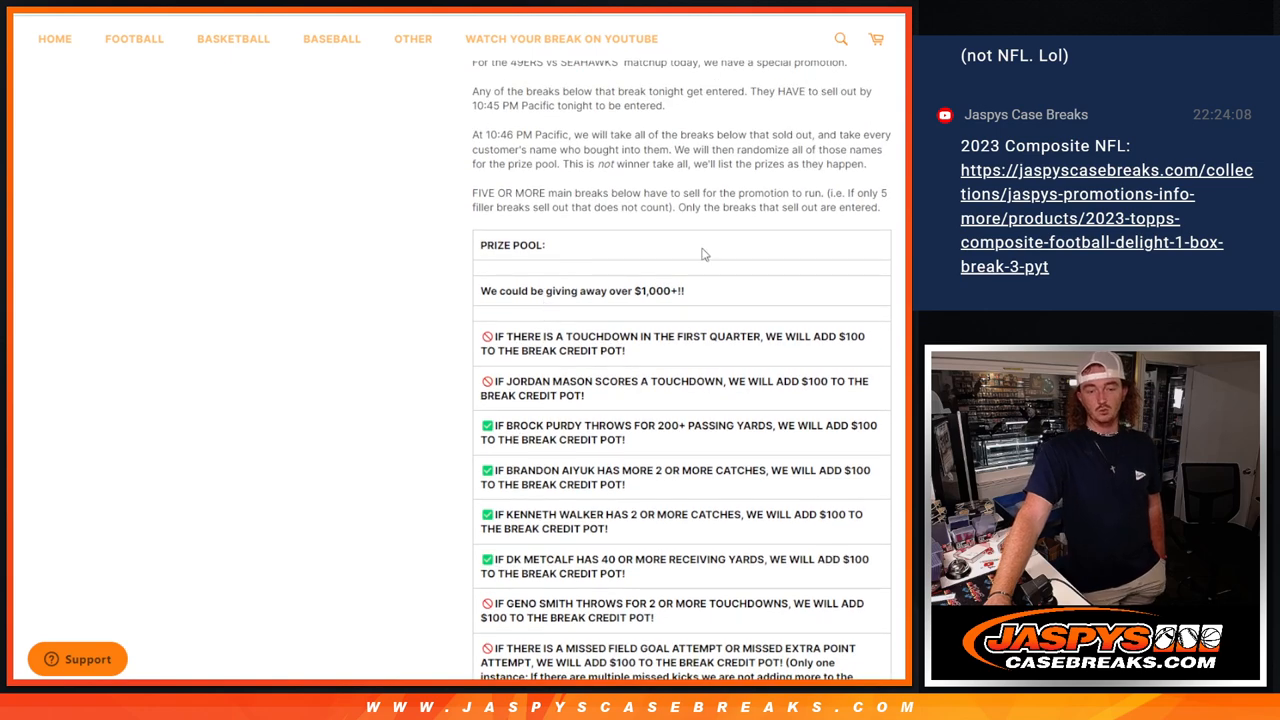
{"action": "scroll", "scroll_direction": "down", "scroll_amount": 3}
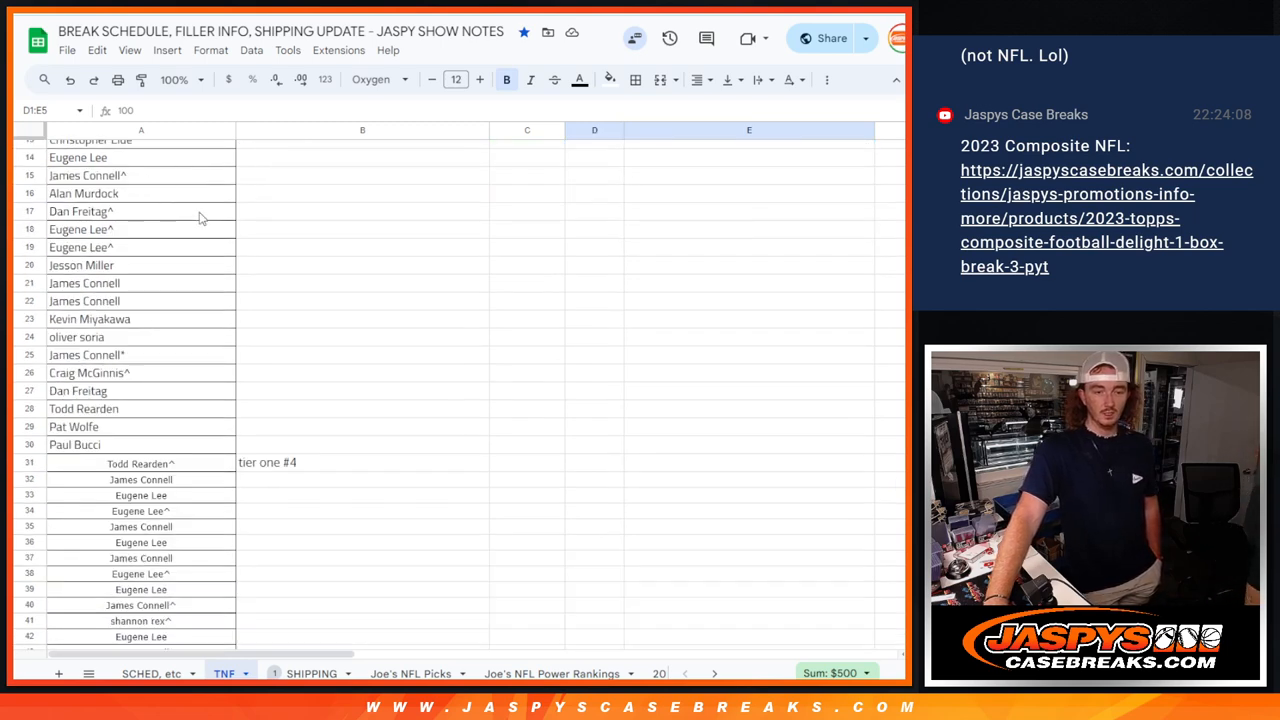
{"action": "scroll", "scroll_direction": "down", "scroll_amount": 3}
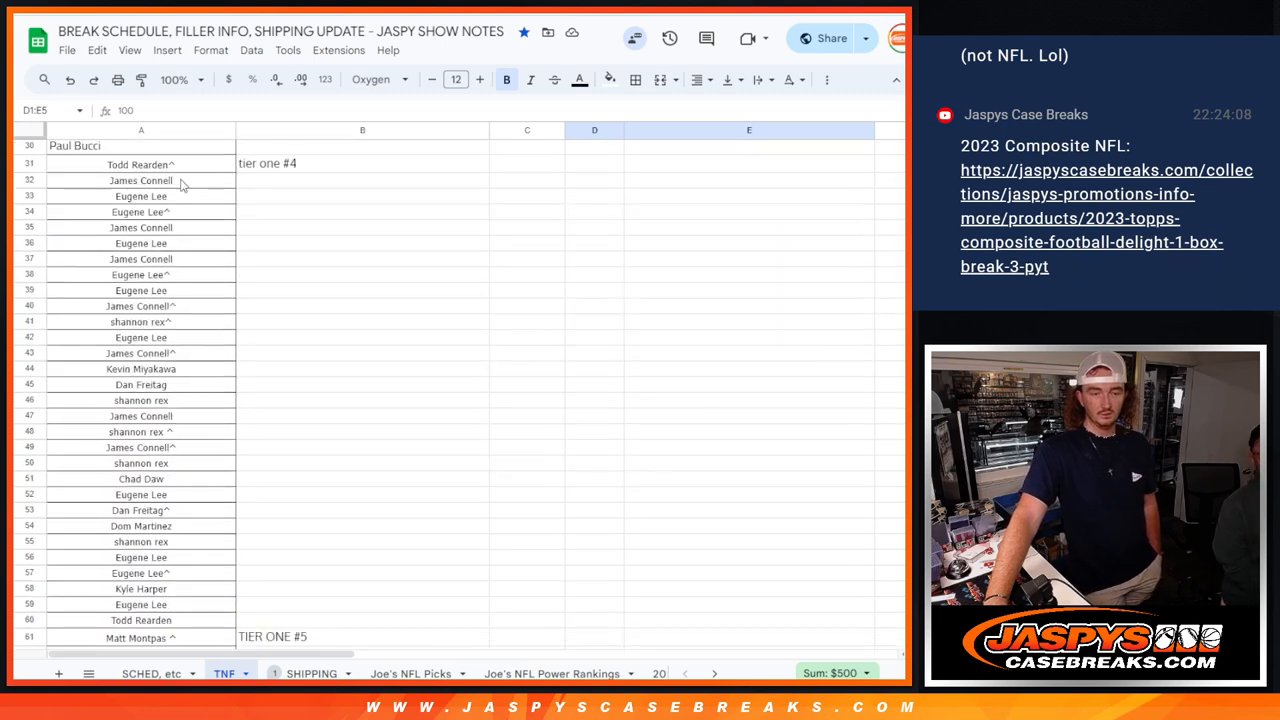
{"action": "scroll", "scroll_direction": "down", "scroll_amount": 3}
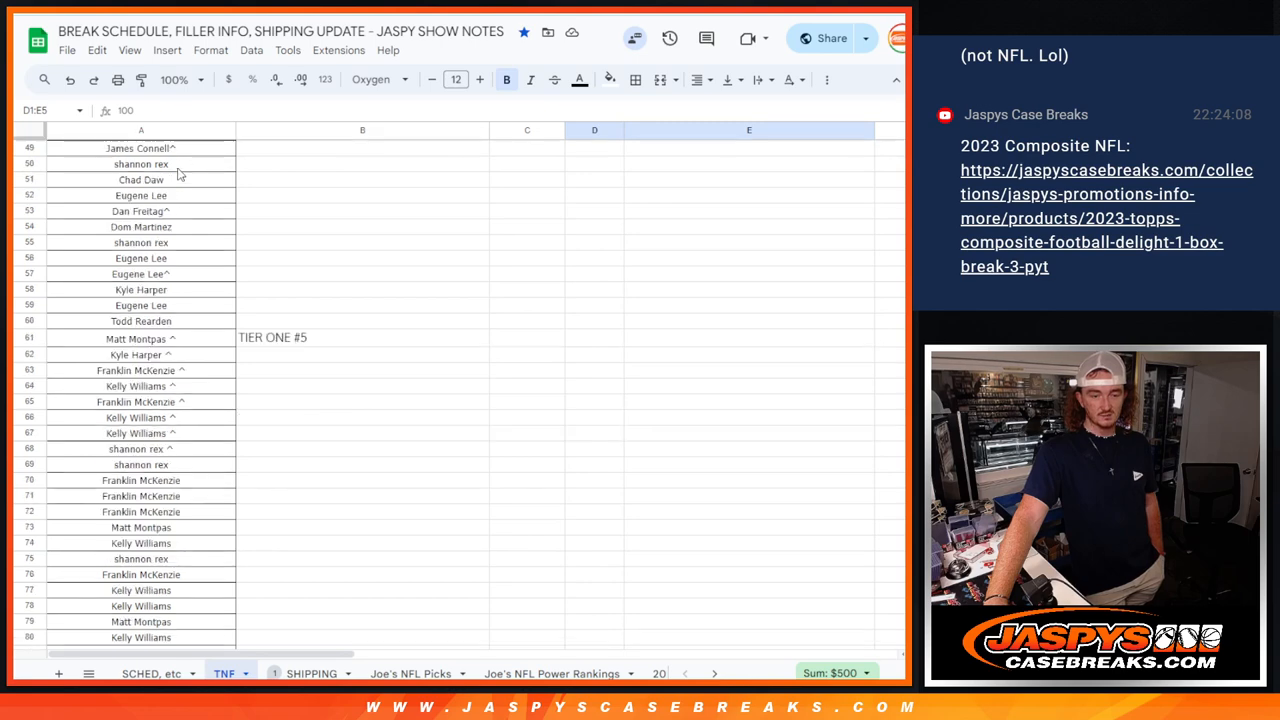
{"action": "scroll", "scroll_direction": "down", "scroll_amount": 3}
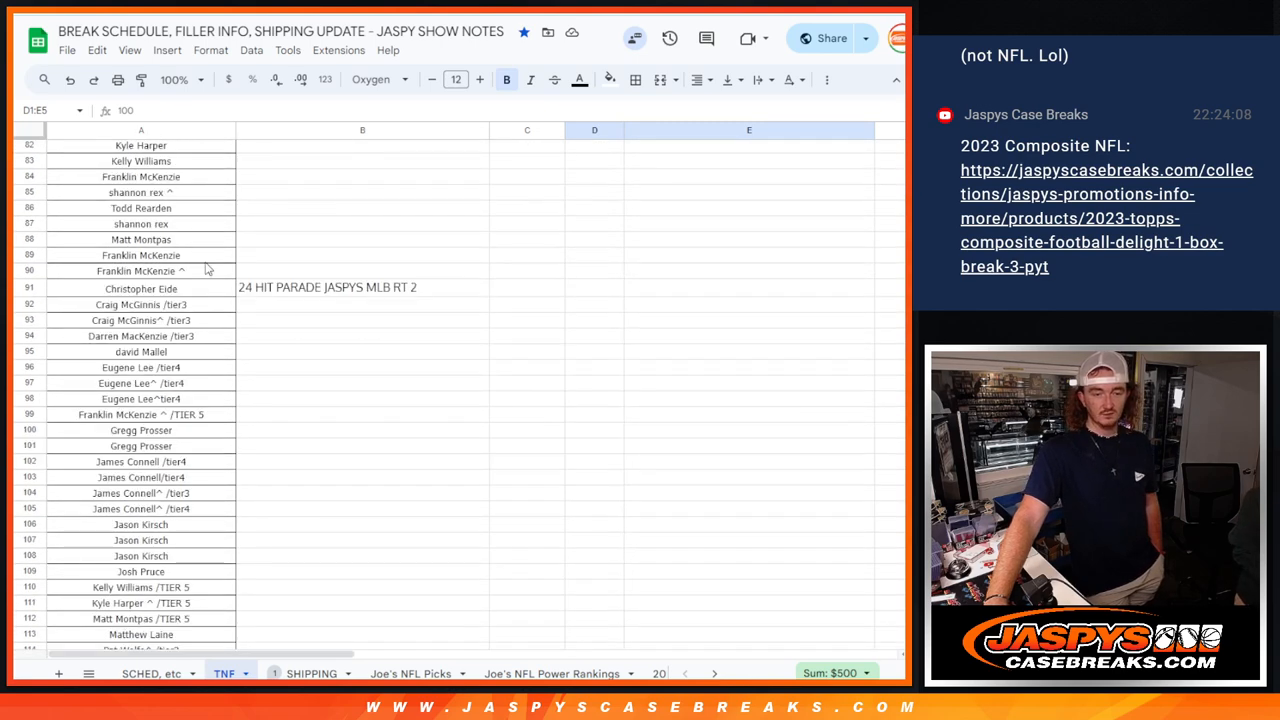
{"action": "scroll", "scroll_direction": "down", "scroll_amount": 3}
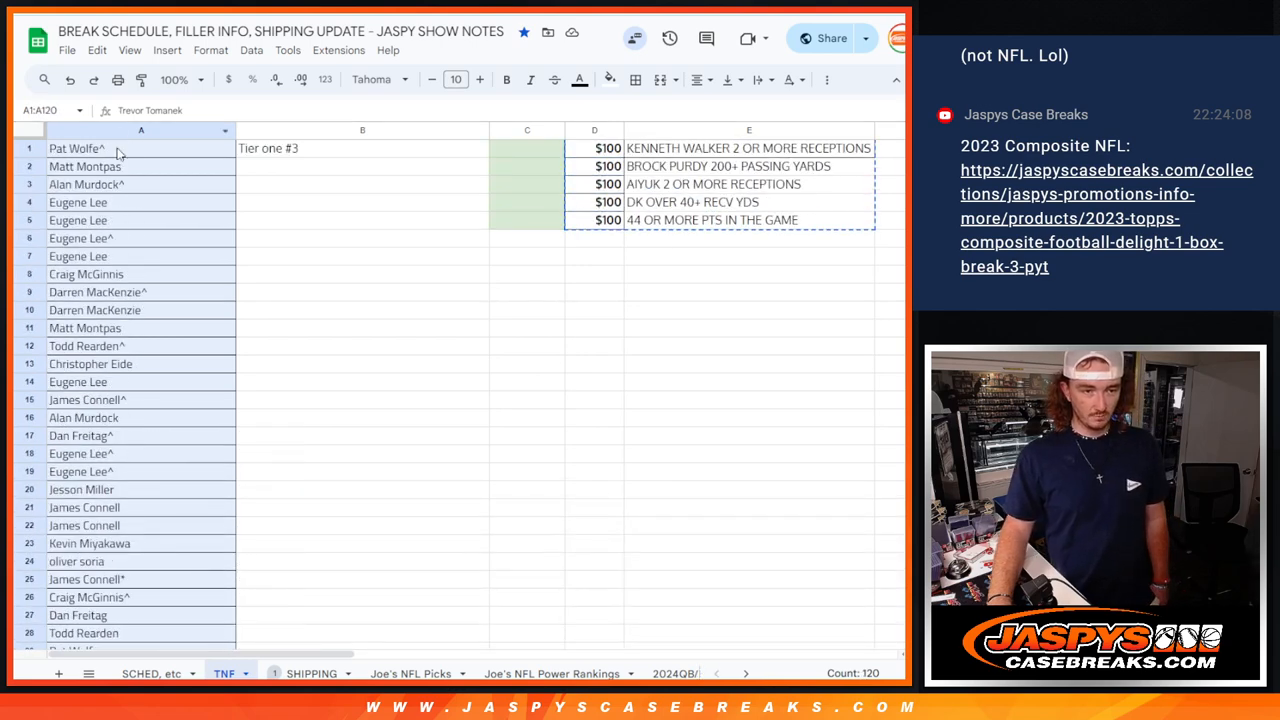
{"action": "right_click", "coordinate": [115, 155]}
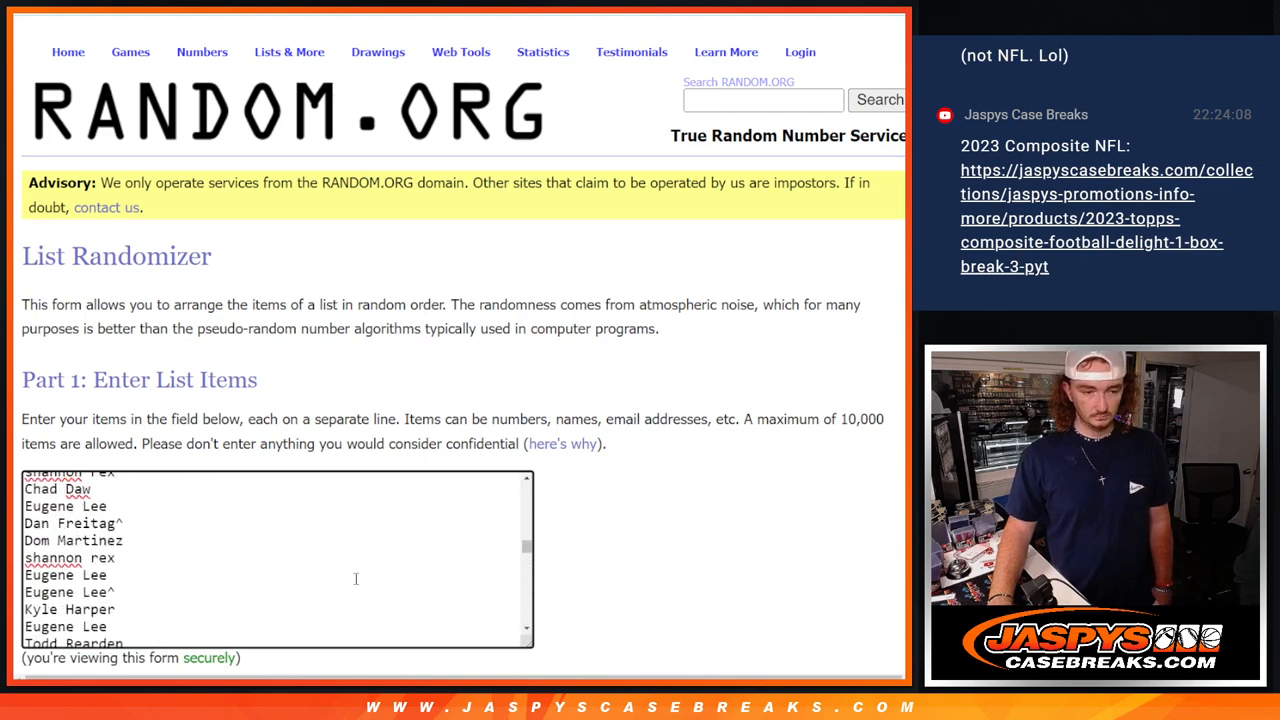
Step: Paste the copied entrant names into the Part 1 list box and review them
{"action": "scroll", "scroll_direction": "down", "scroll_amount": 3}
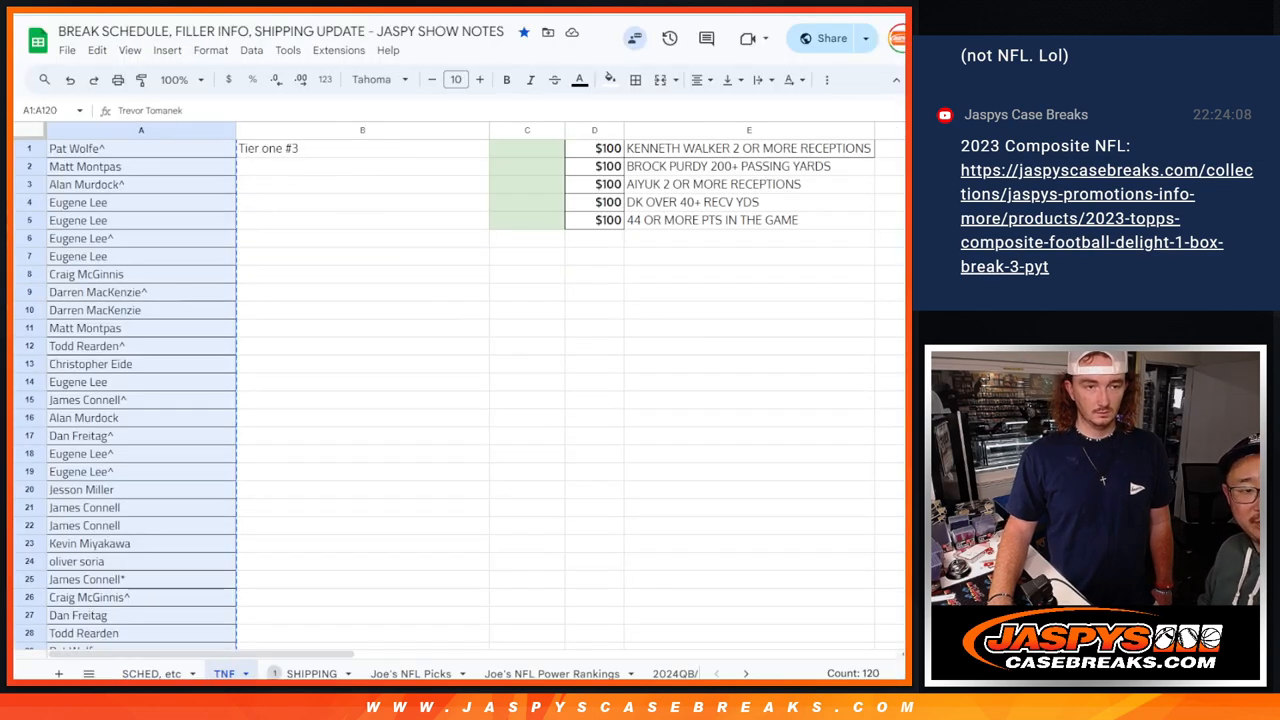
{"action": "scroll", "scroll_direction": "down", "scroll_amount": 3}
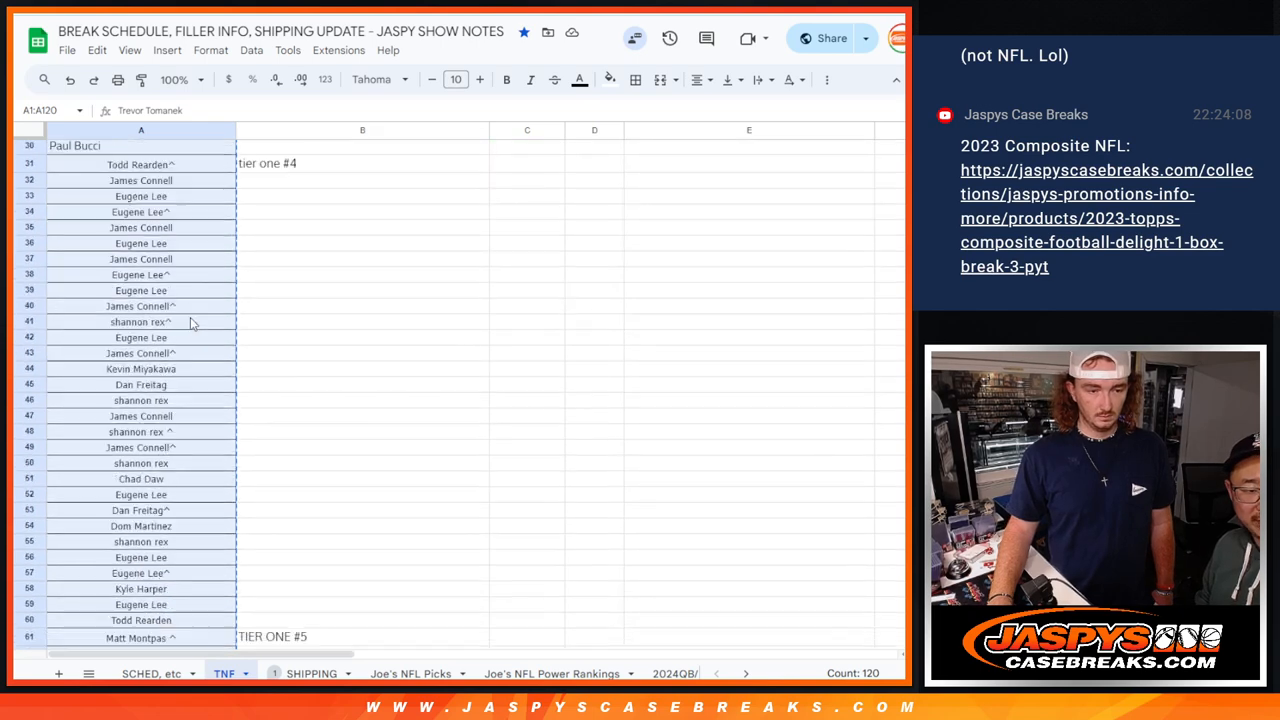
{"action": "scroll", "scroll_direction": "down", "scroll_amount": 3}
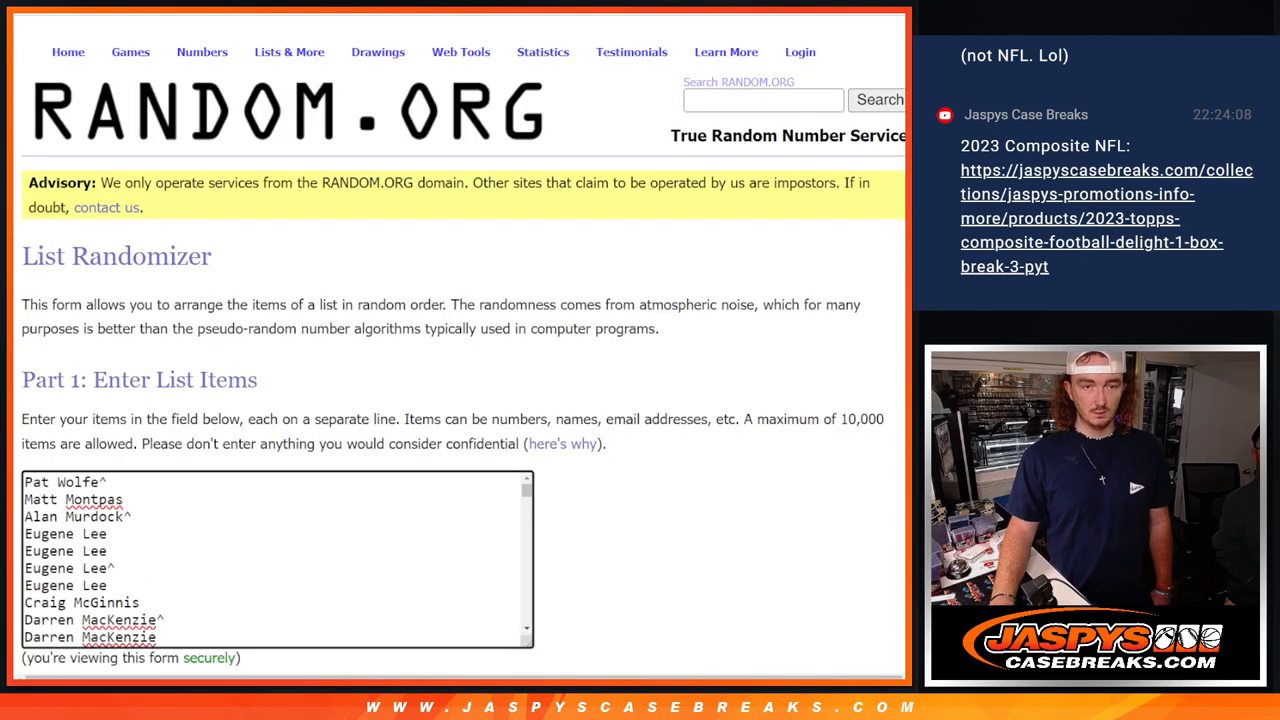
Step: Roll 2 dice in the Dice Roller before returning to the List Randomizer
{"action": "left_click", "coordinate": [461, 52]}
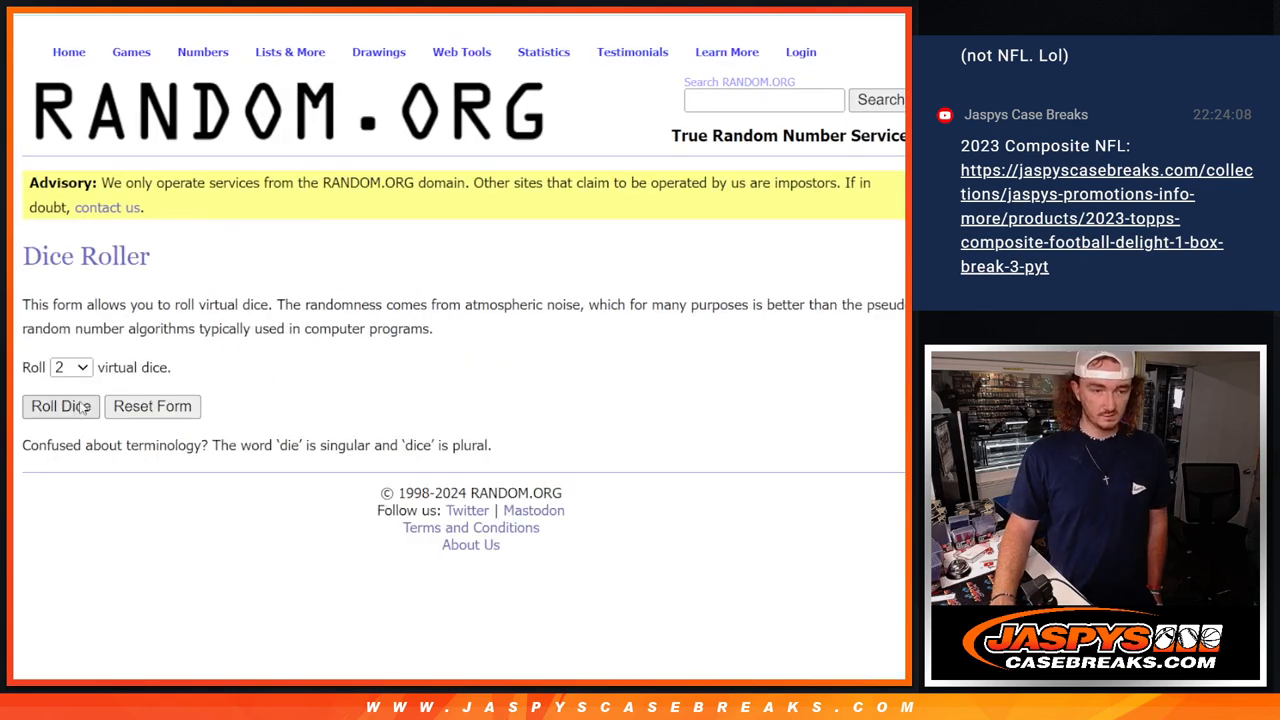
{"action": "left_click", "coordinate": [60, 406]}
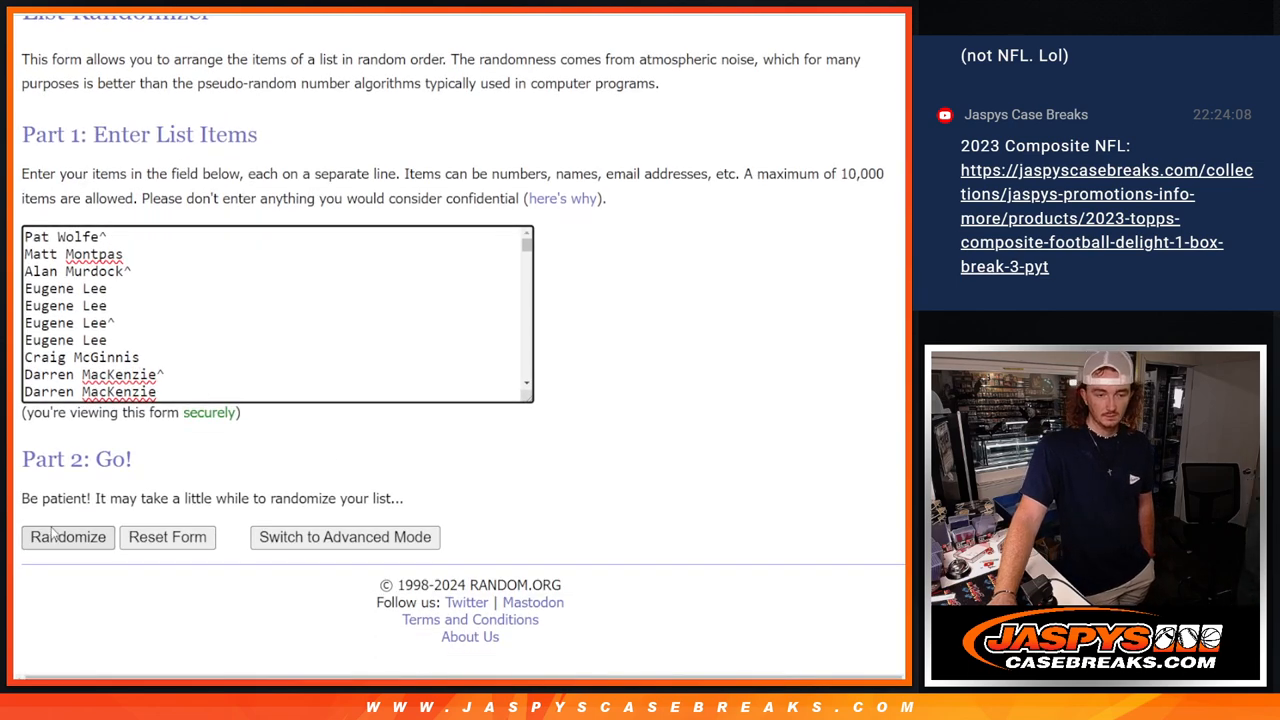
Step: Randomize the 120-name list four times with Again!, checking each new order
{"action": "left_click", "coordinate": [67, 537]}
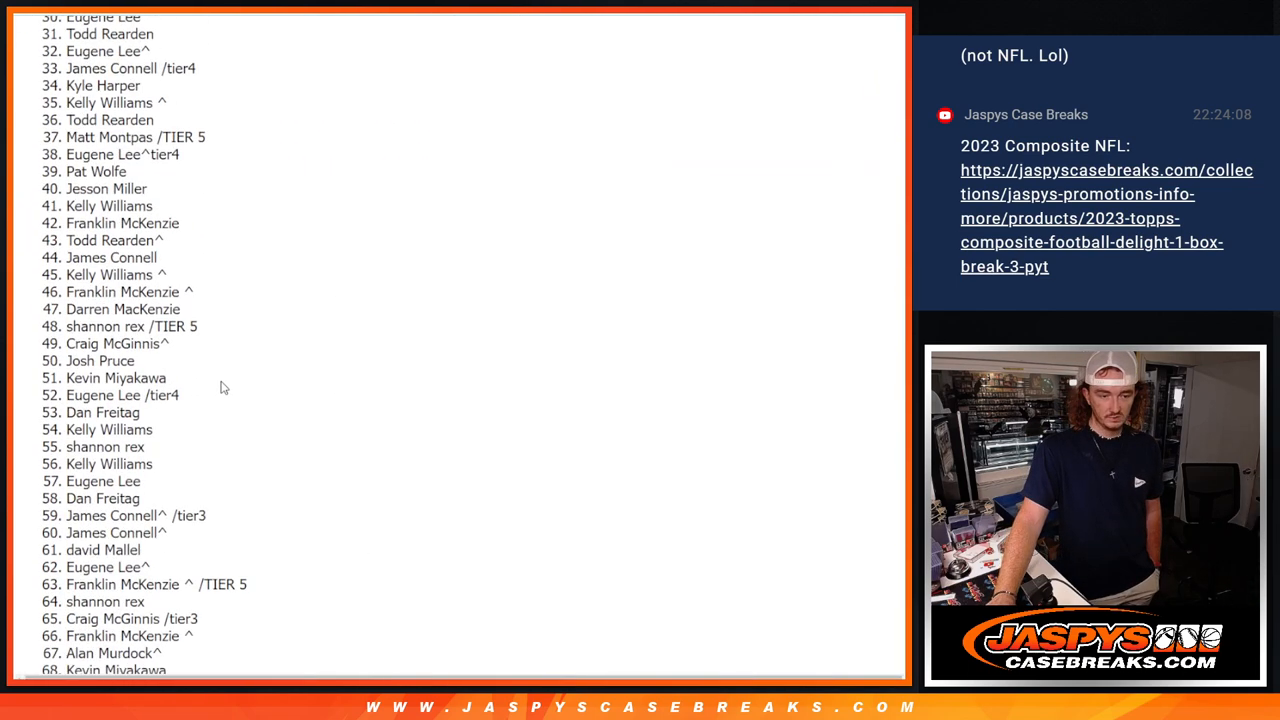
{"action": "scroll", "scroll_direction": "down", "scroll_amount": 3}
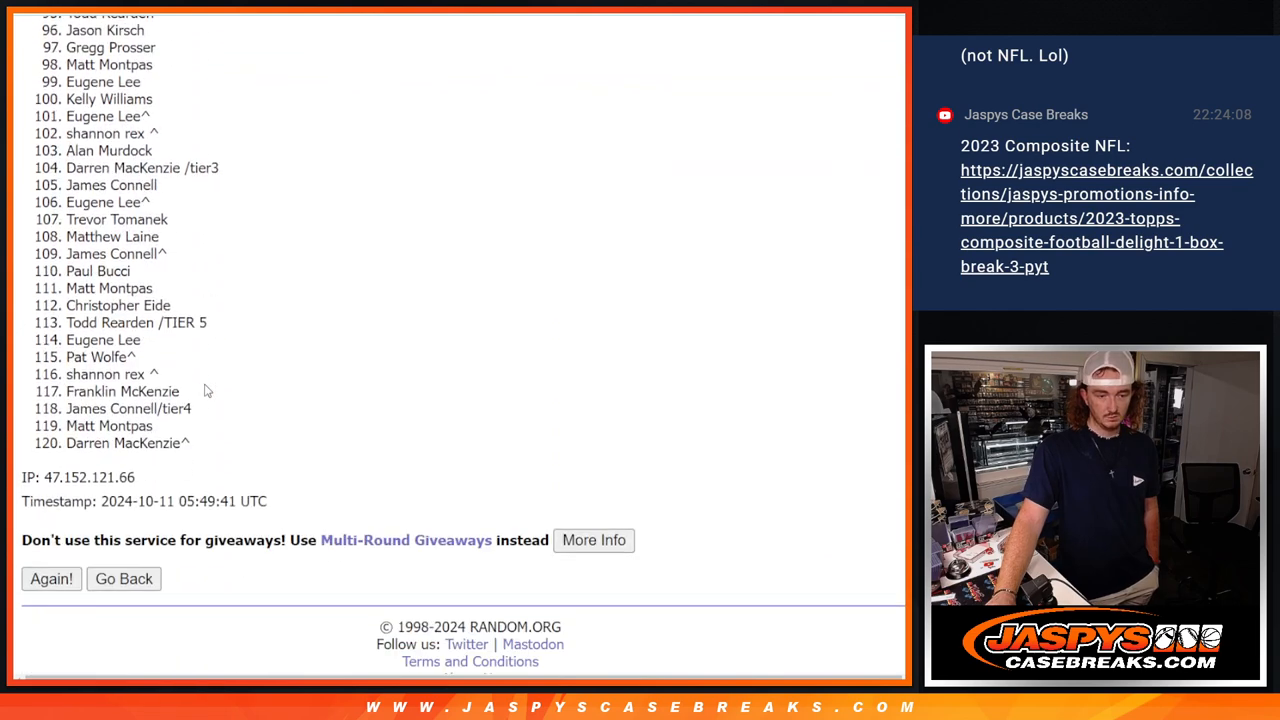
{"action": "mouse_move", "coordinate": [200, 546]}
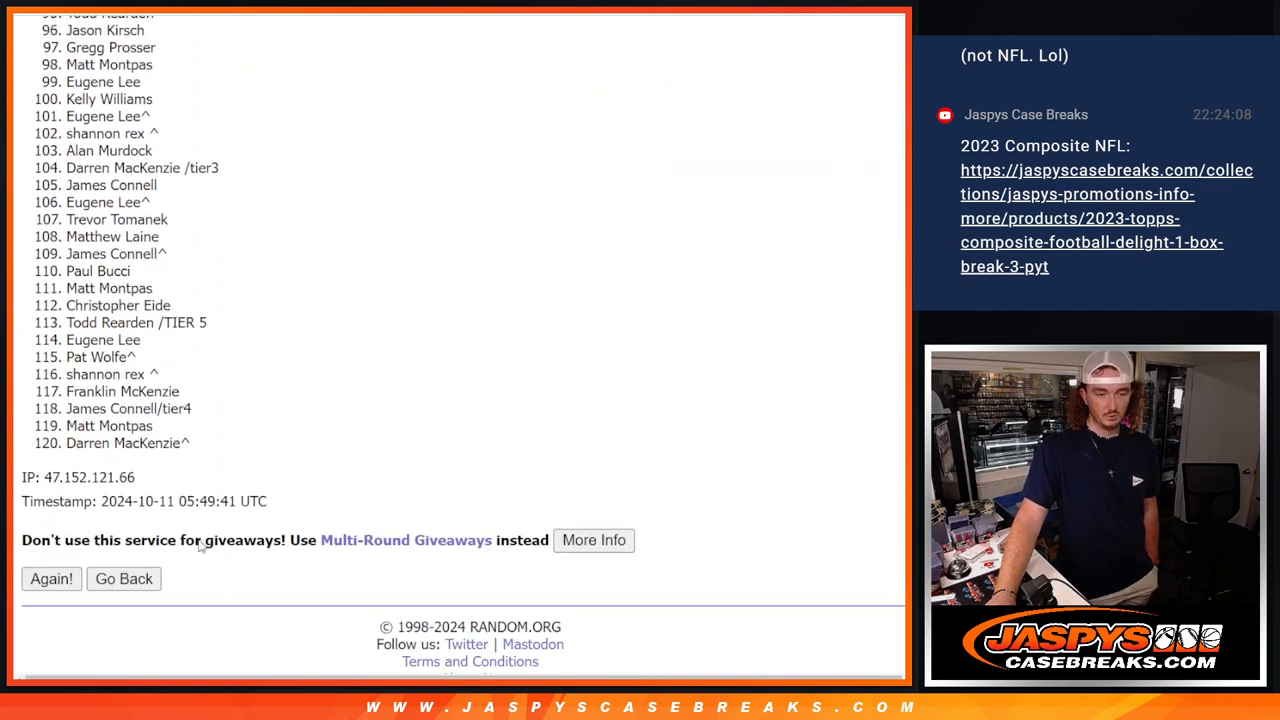
{"action": "left_click", "coordinate": [51, 578]}
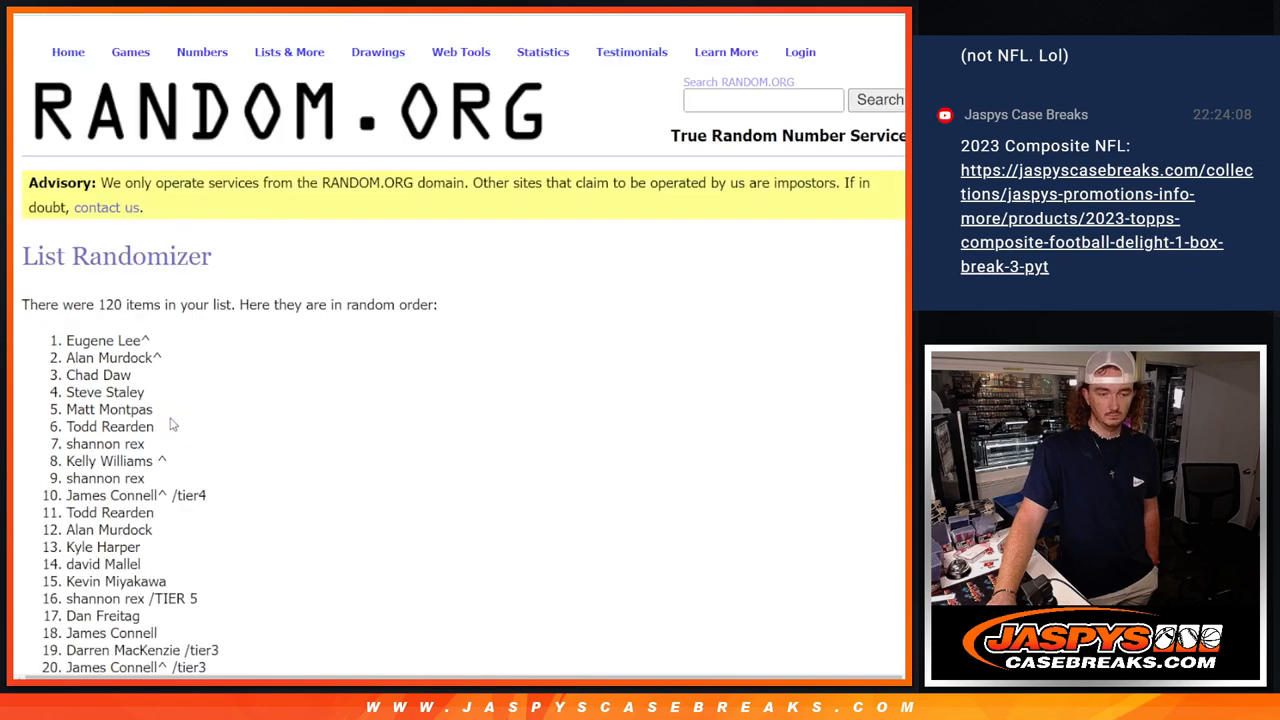
{"action": "scroll", "scroll_direction": "down", "scroll_amount": 3}
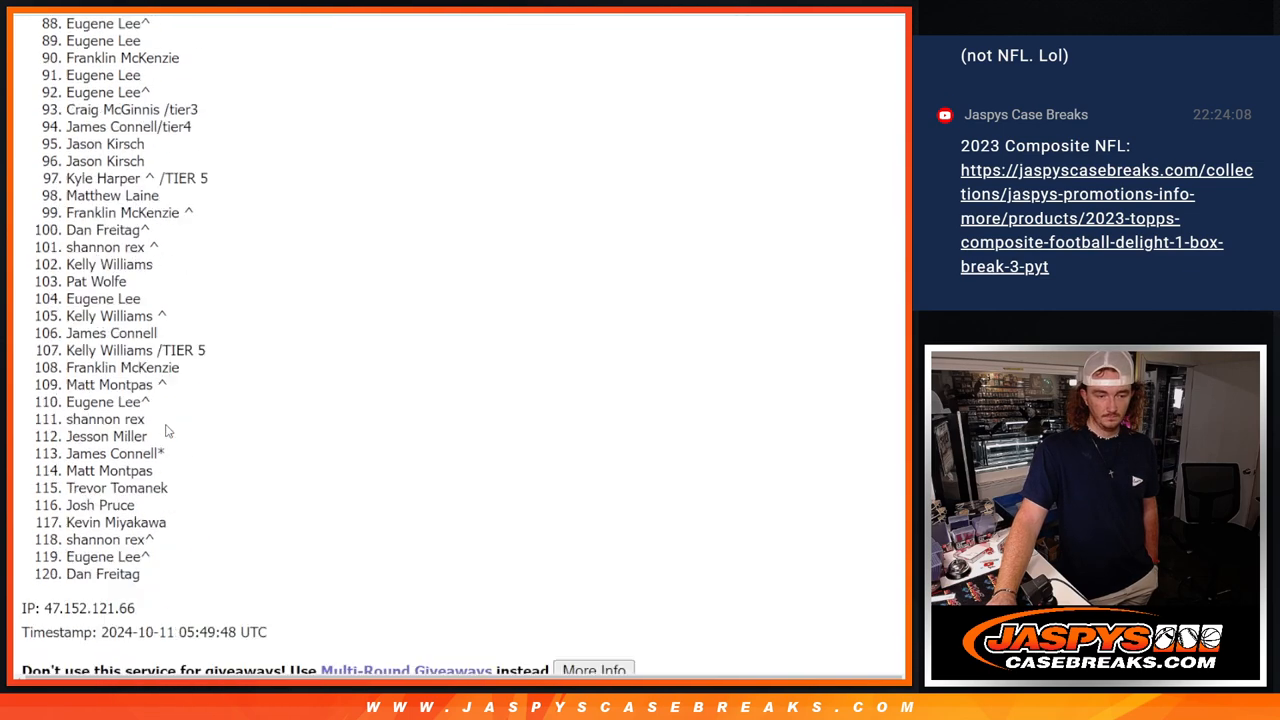
{"action": "scroll", "scroll_direction": "down", "scroll_amount": 3}
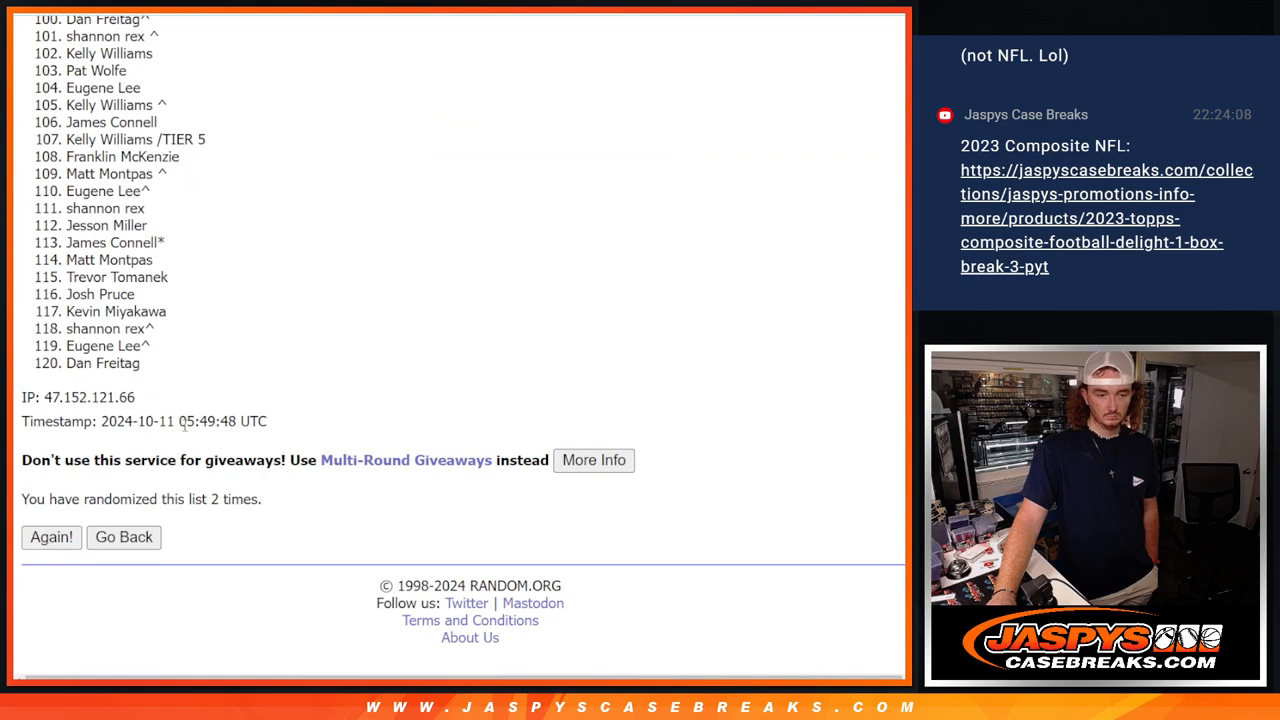
{"action": "left_click", "coordinate": [51, 537]}
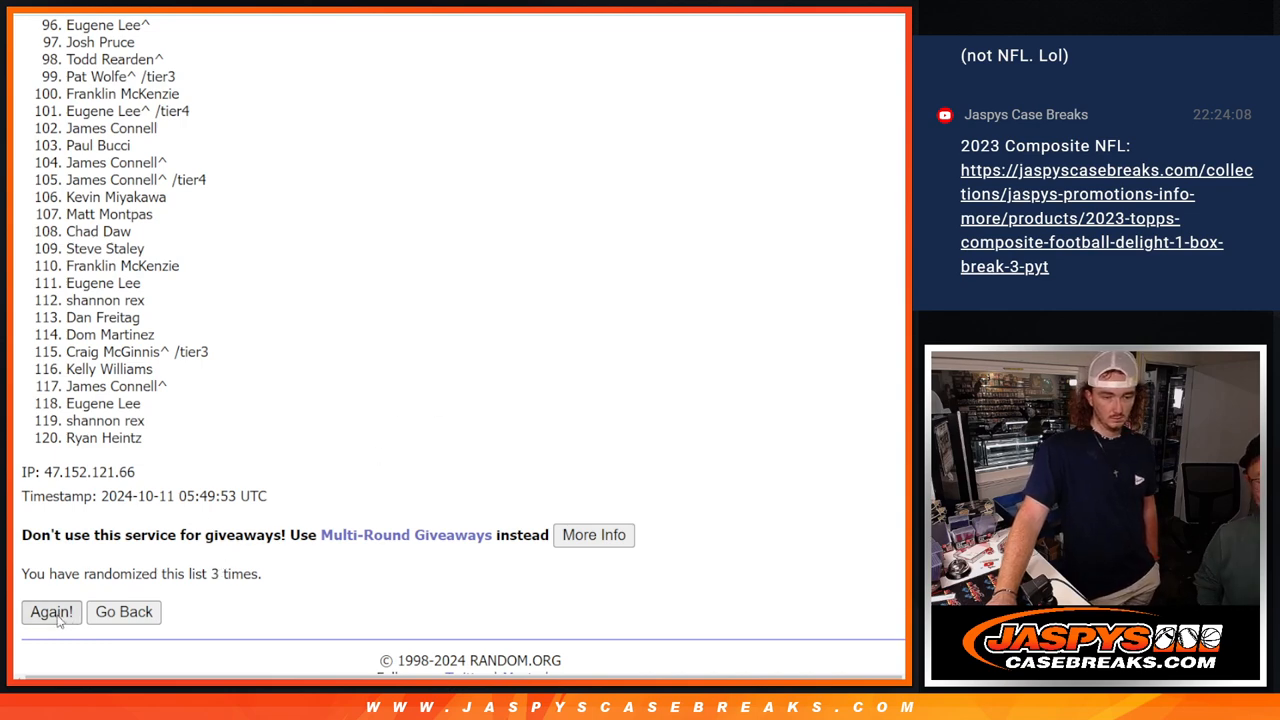
{"action": "left_click", "coordinate": [51, 611]}
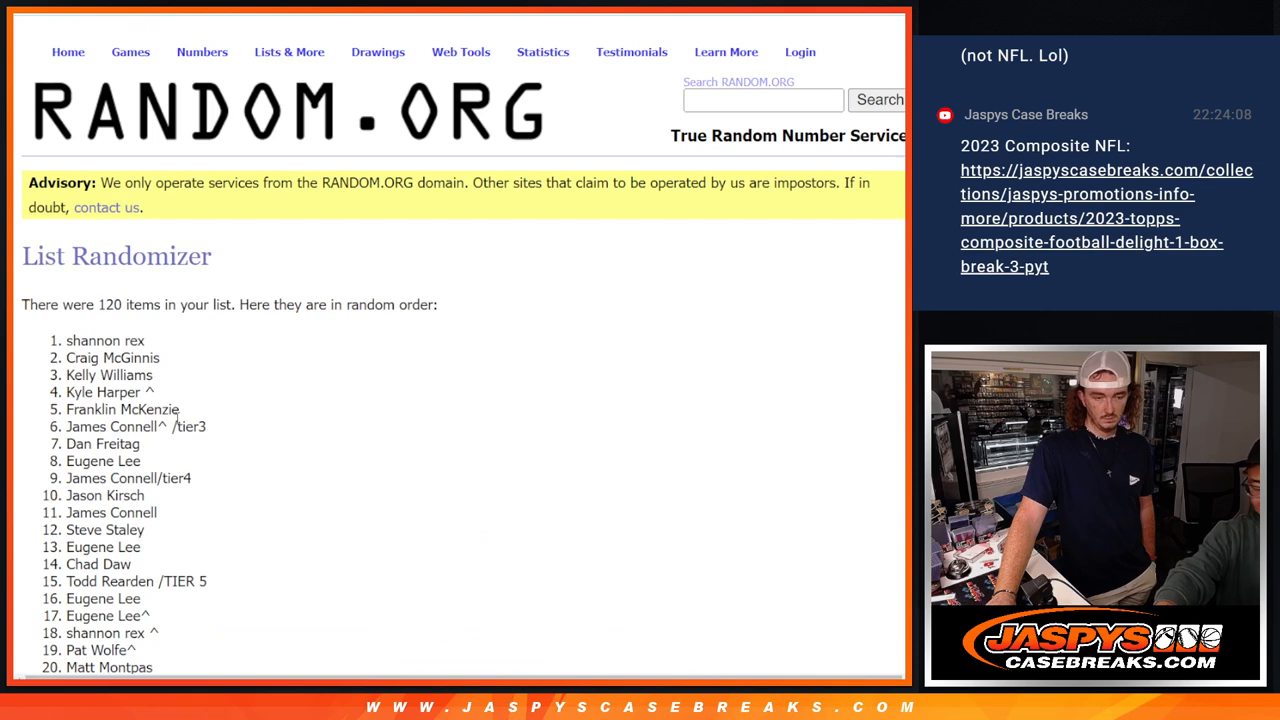
{"action": "scroll", "scroll_direction": "down", "scroll_amount": 3}
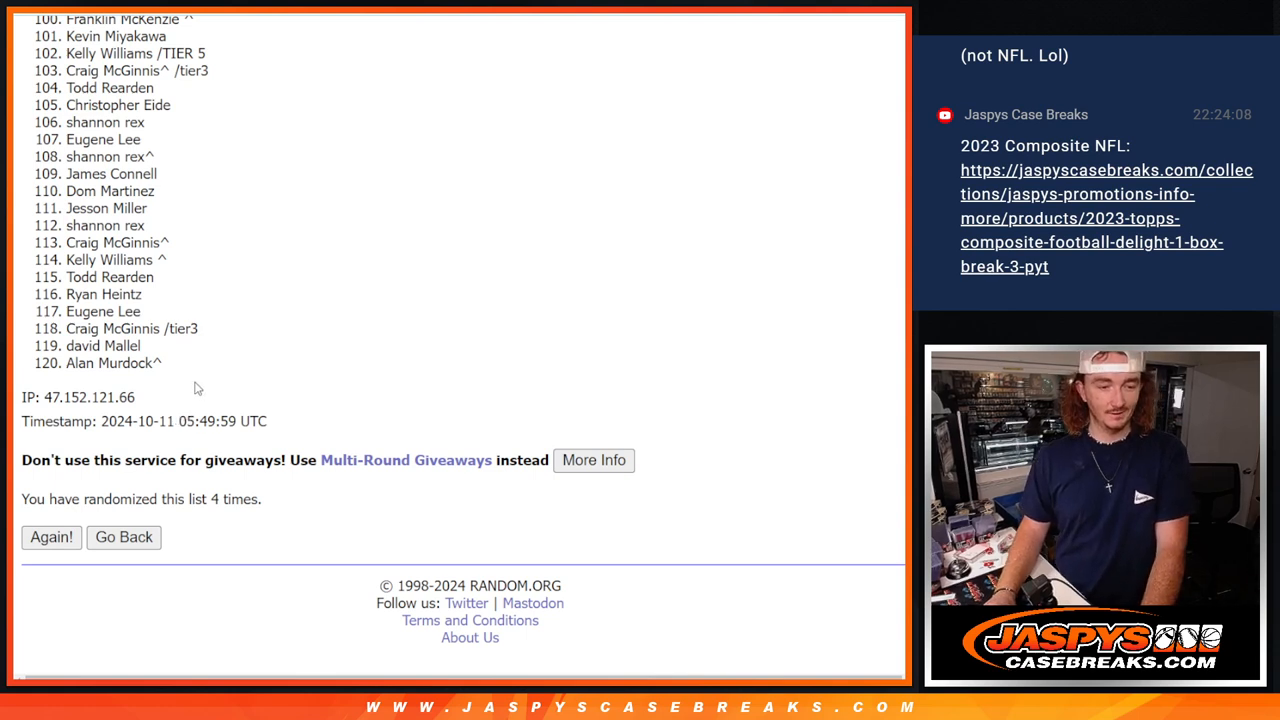
{"action": "mouse_move", "coordinate": [353, 380]}
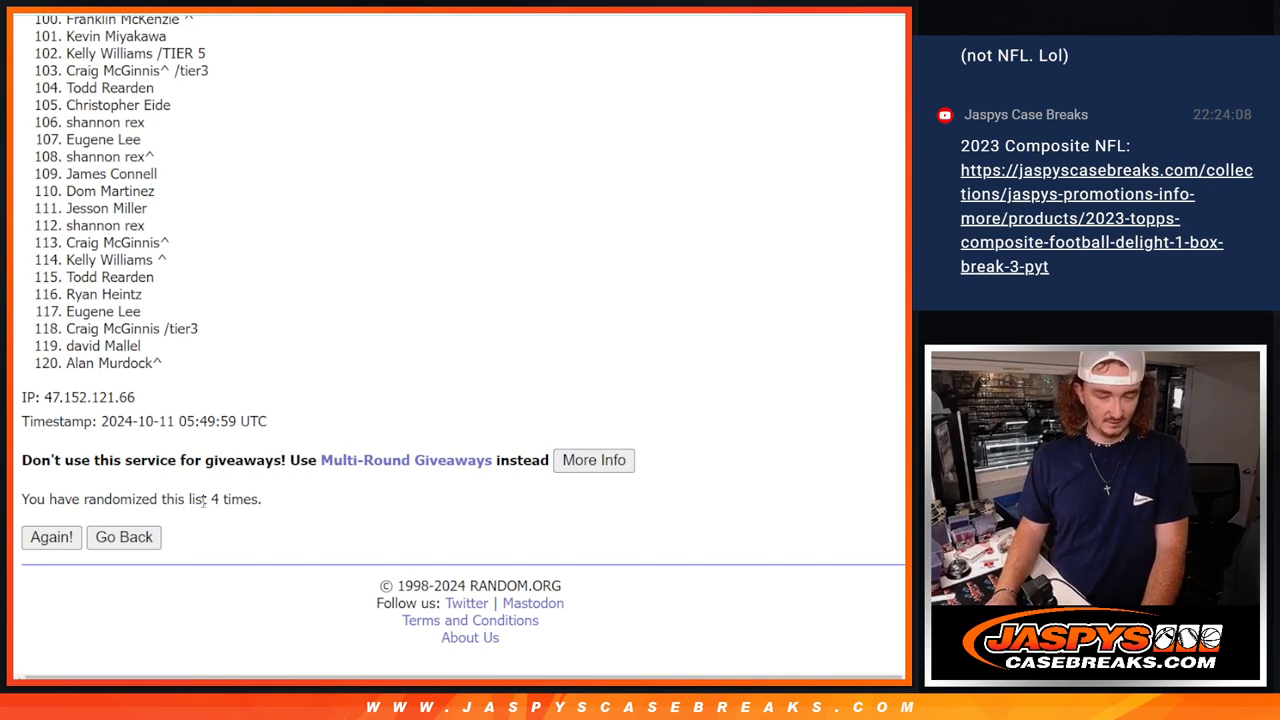
{"action": "mouse_move", "coordinate": [267, 434]}
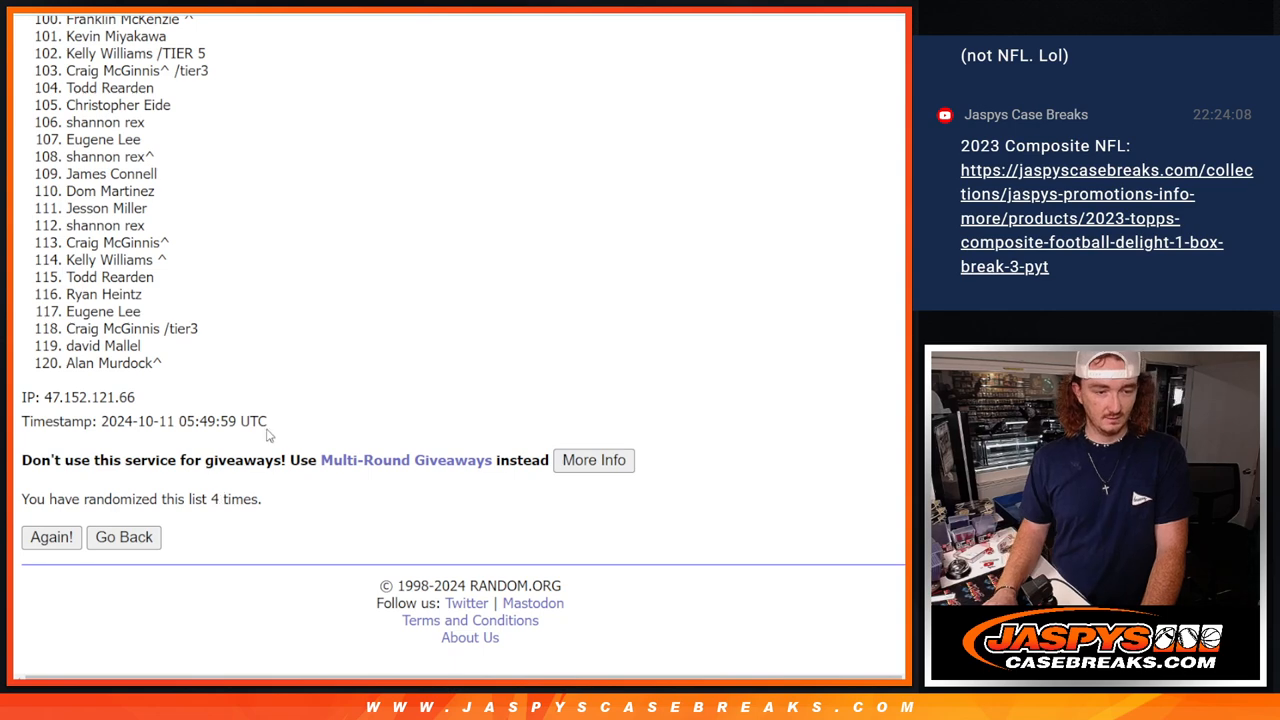
Step: Reshuffle the list four more times until it reads randomized 8 times
{"action": "left_click", "coordinate": [123, 537]}
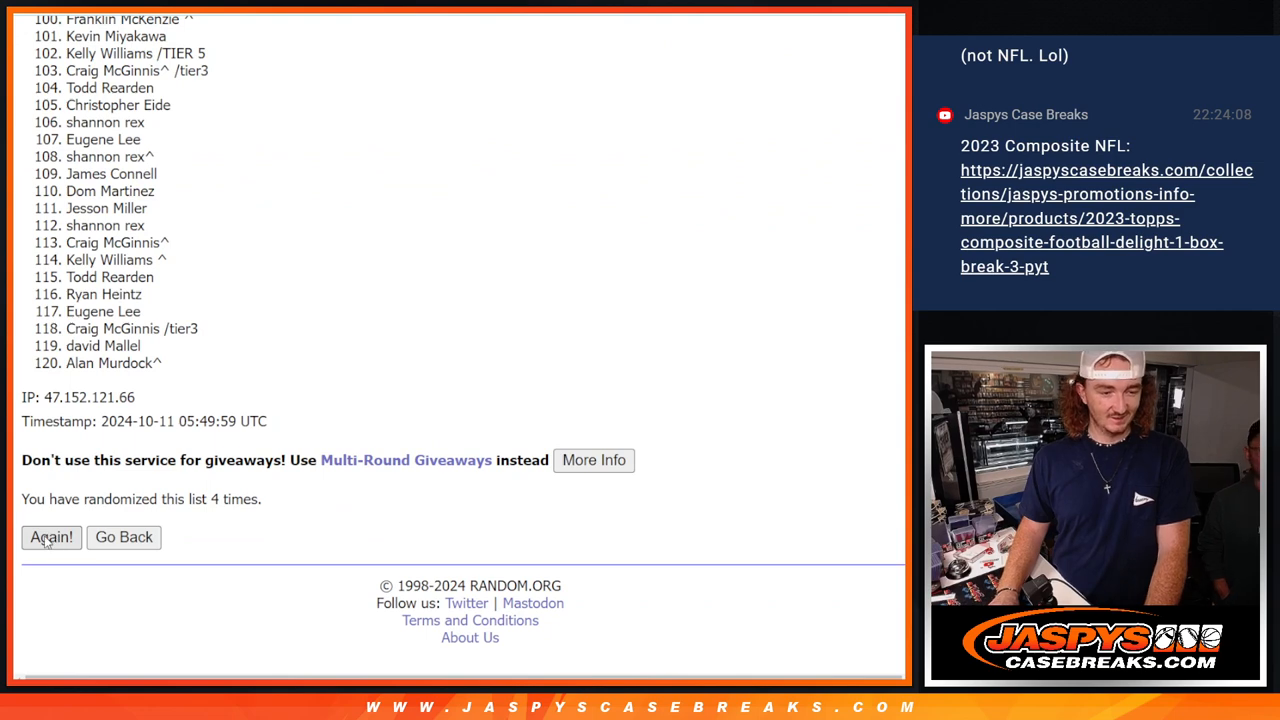
{"action": "left_click", "coordinate": [51, 537]}
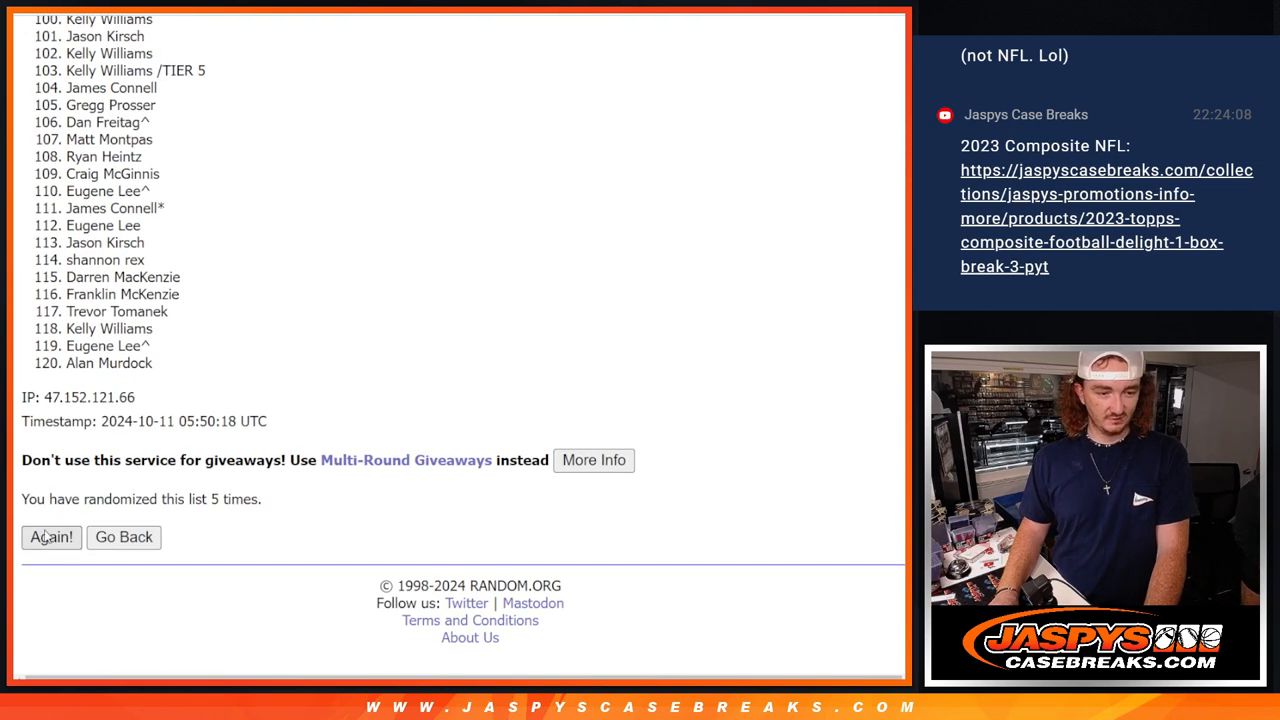
{"action": "left_click", "coordinate": [51, 537]}
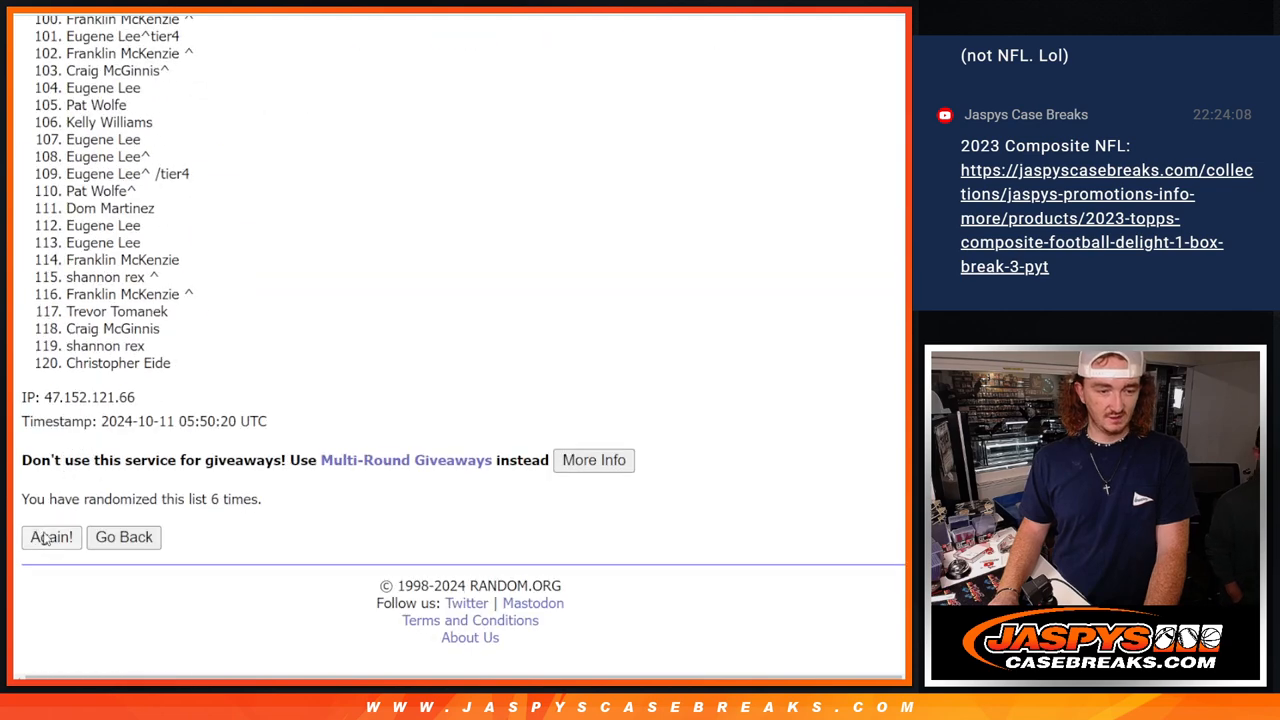
{"action": "left_click", "coordinate": [51, 537]}
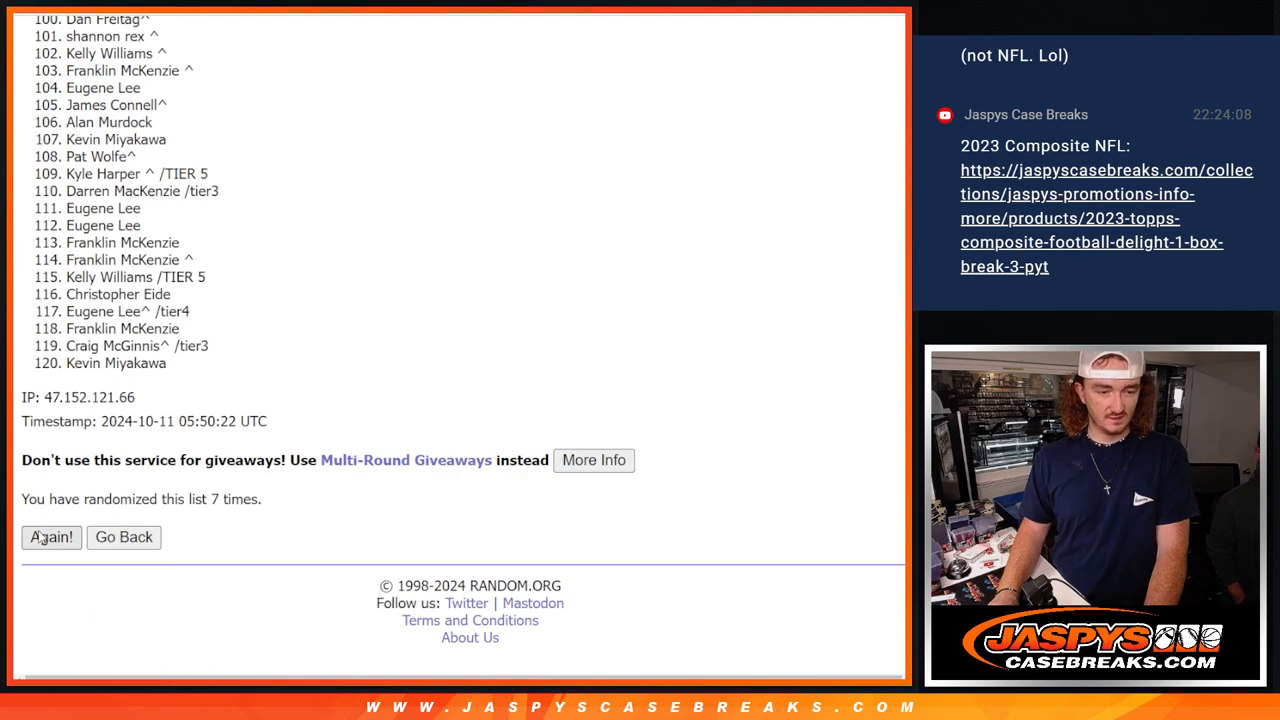
{"action": "left_click", "coordinate": [51, 537]}
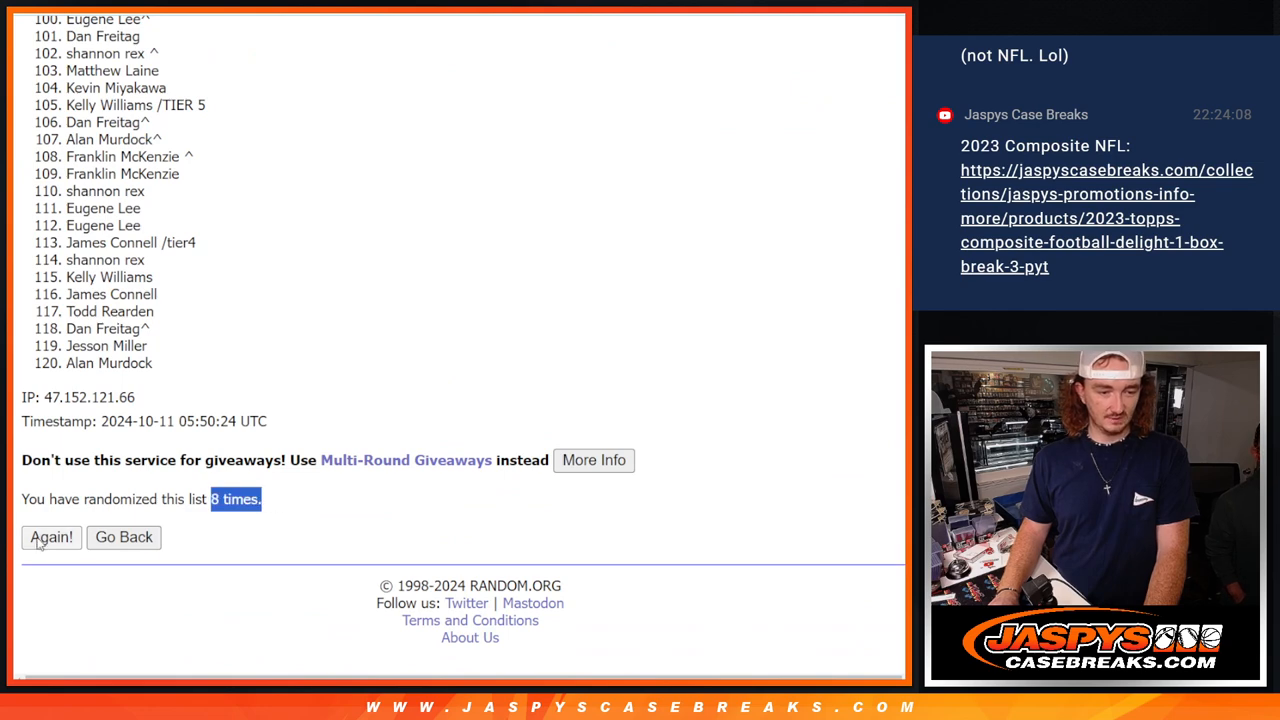
Step: Give the list its ninth randomization and scroll back to the top entry
{"action": "left_click", "coordinate": [51, 537]}
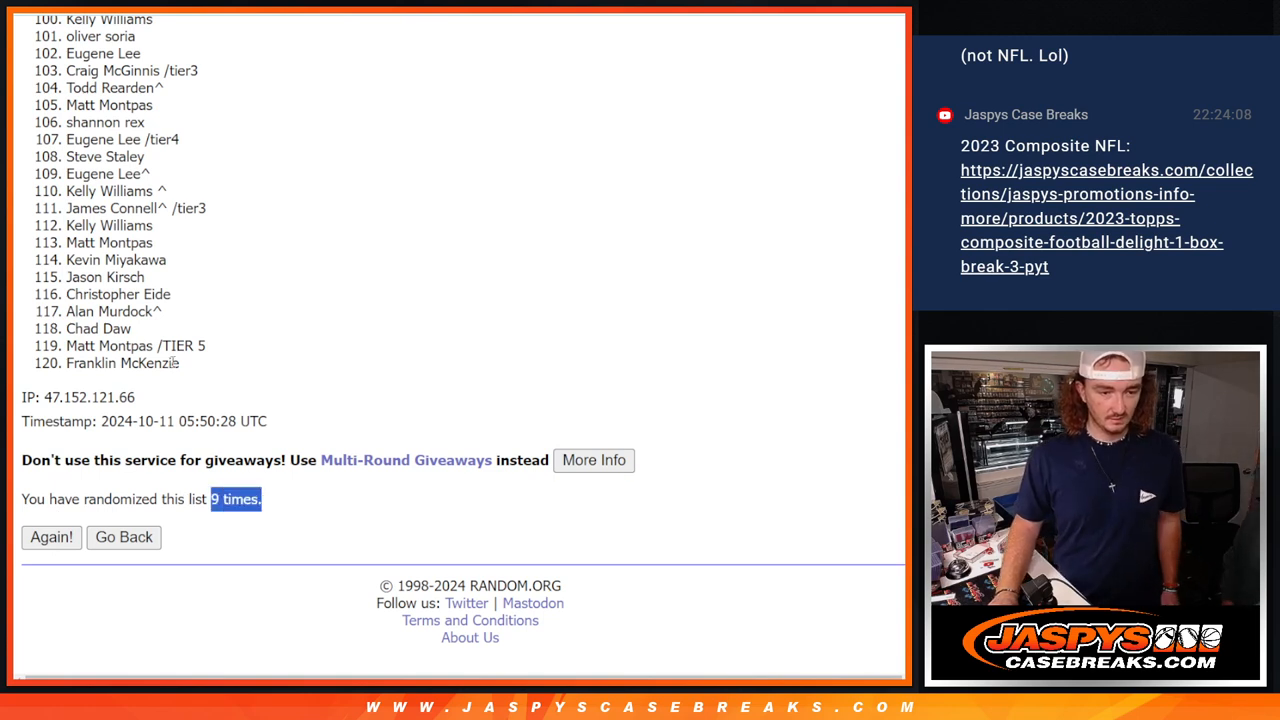
{"action": "mouse_move", "coordinate": [347, 321]}
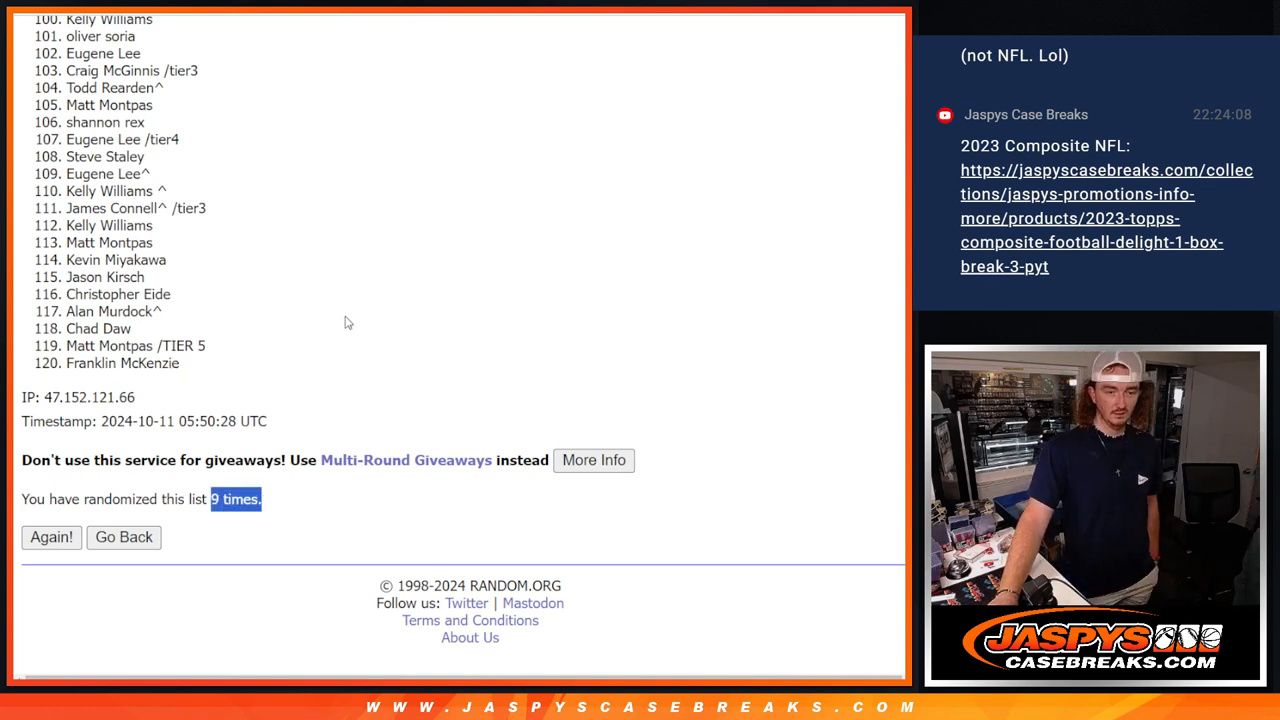
{"action": "mouse_move", "coordinate": [270, 337]}
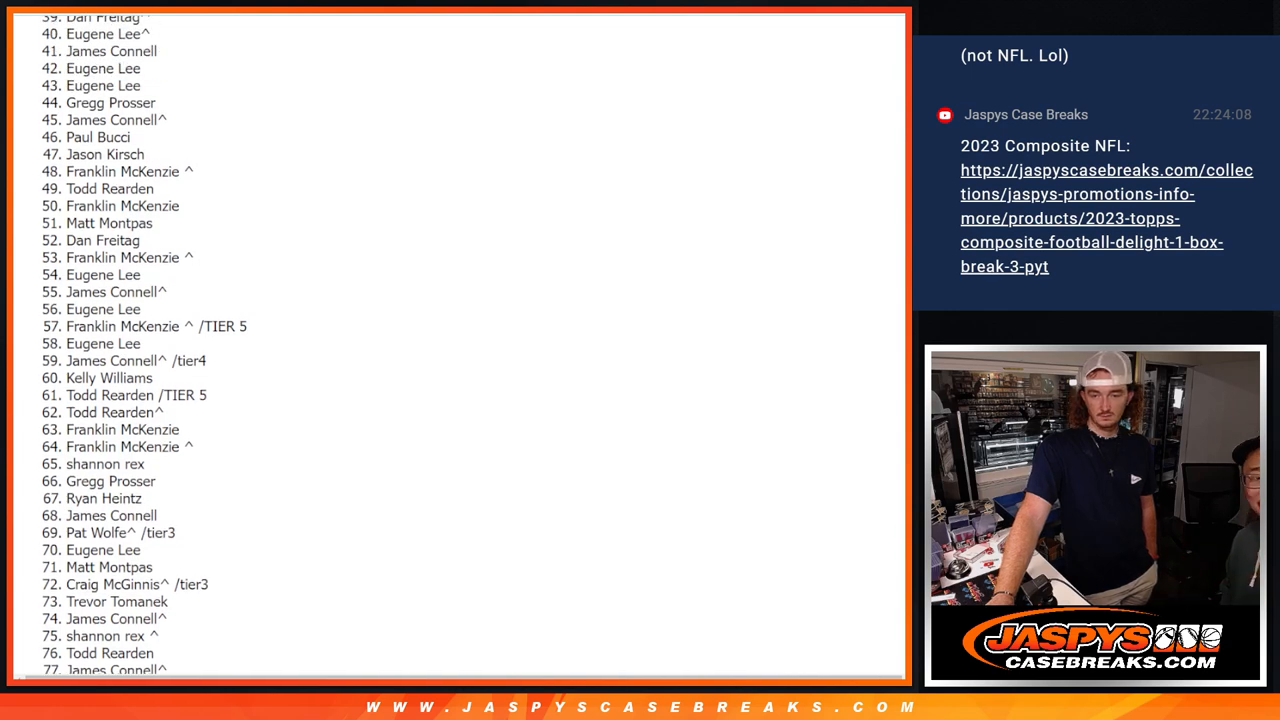
{"action": "scroll", "scroll_direction": "up", "scroll_amount": 3}
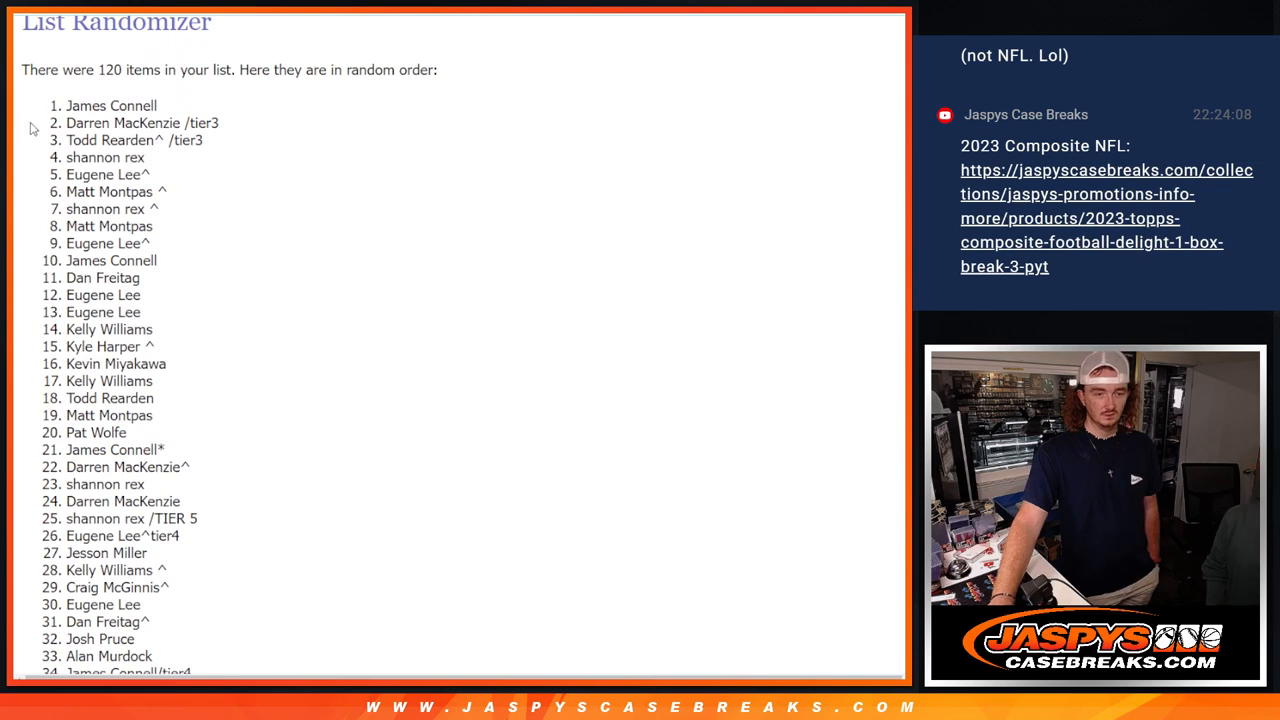
Step: Copy the top five shuffled names and paste them into A1:A5 beside the $20 props
{"action": "left_click_drag", "start_coordinate": [68, 105], "coordinate": [150, 174]}
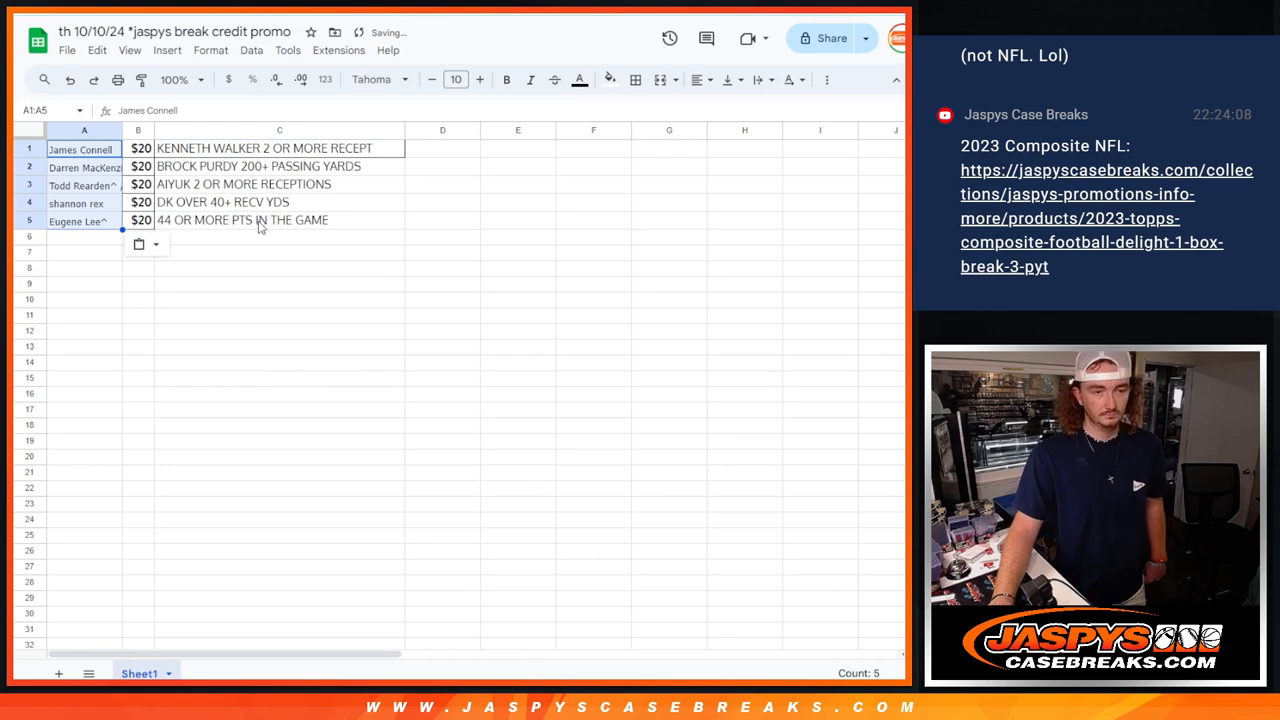
{"action": "left_click", "coordinate": [174, 79]}
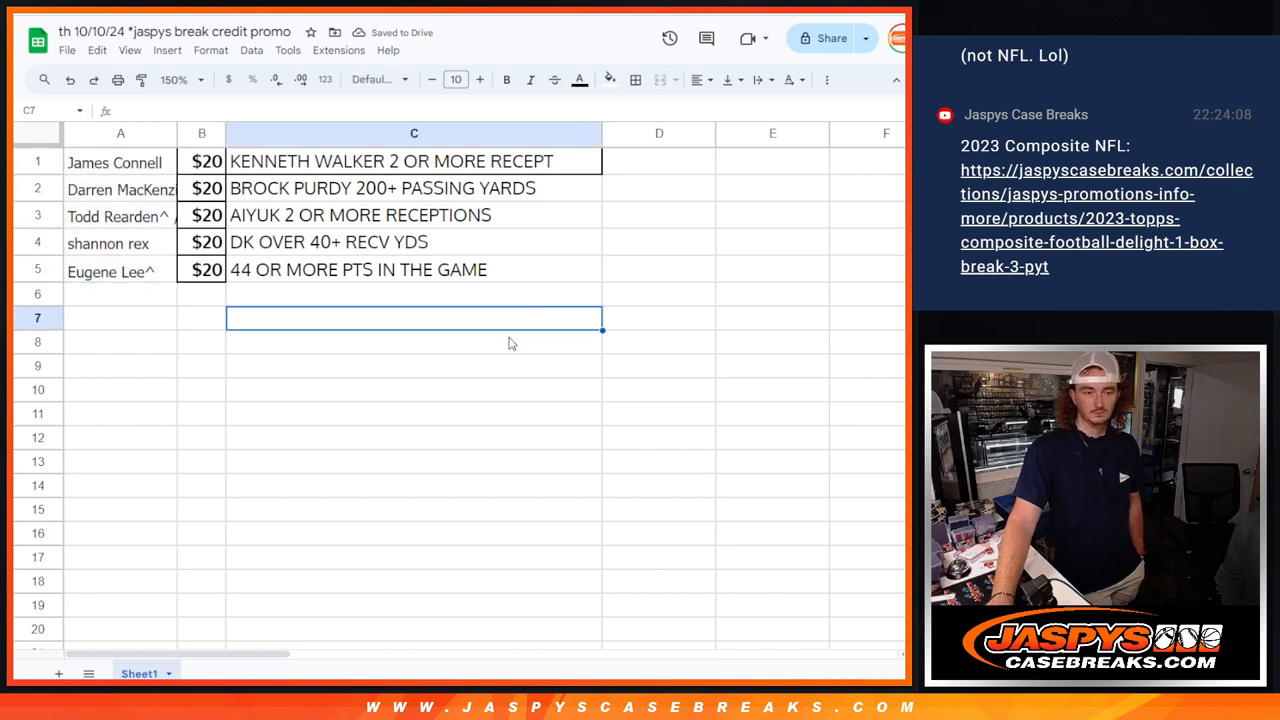
{"action": "mouse_move", "coordinate": [243, 296]}
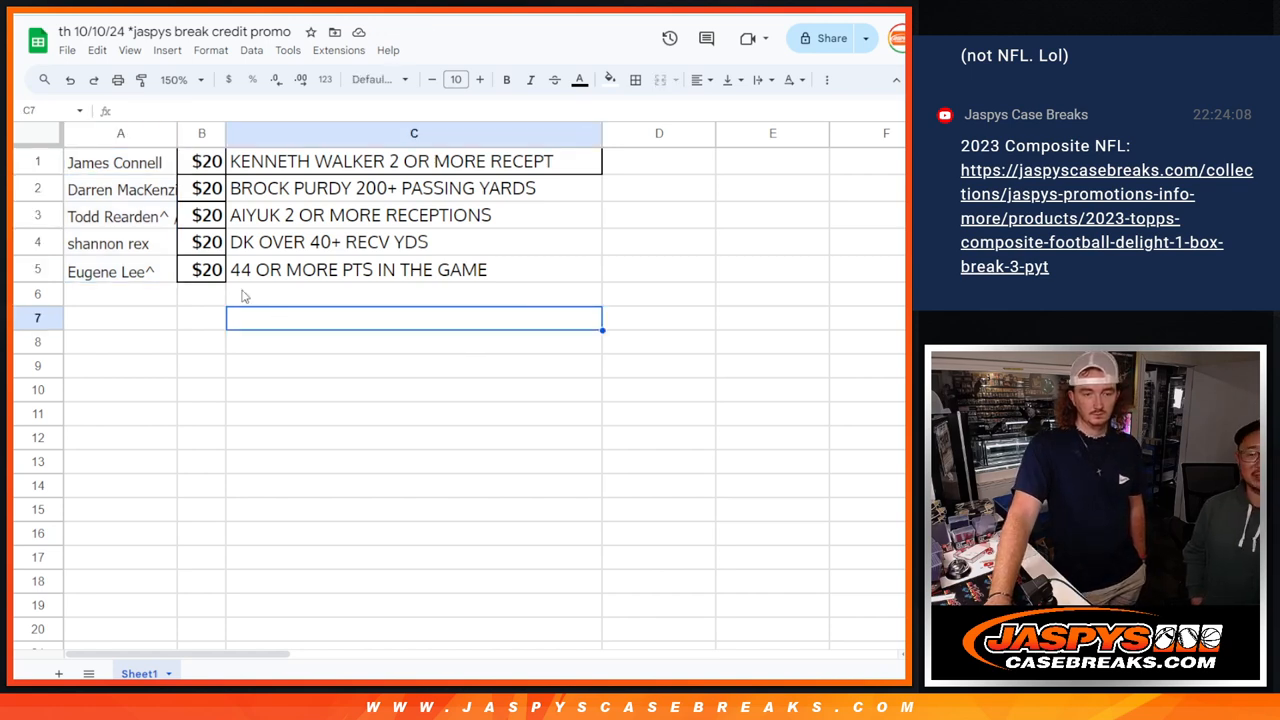
{"action": "mouse_move", "coordinate": [176, 632]}
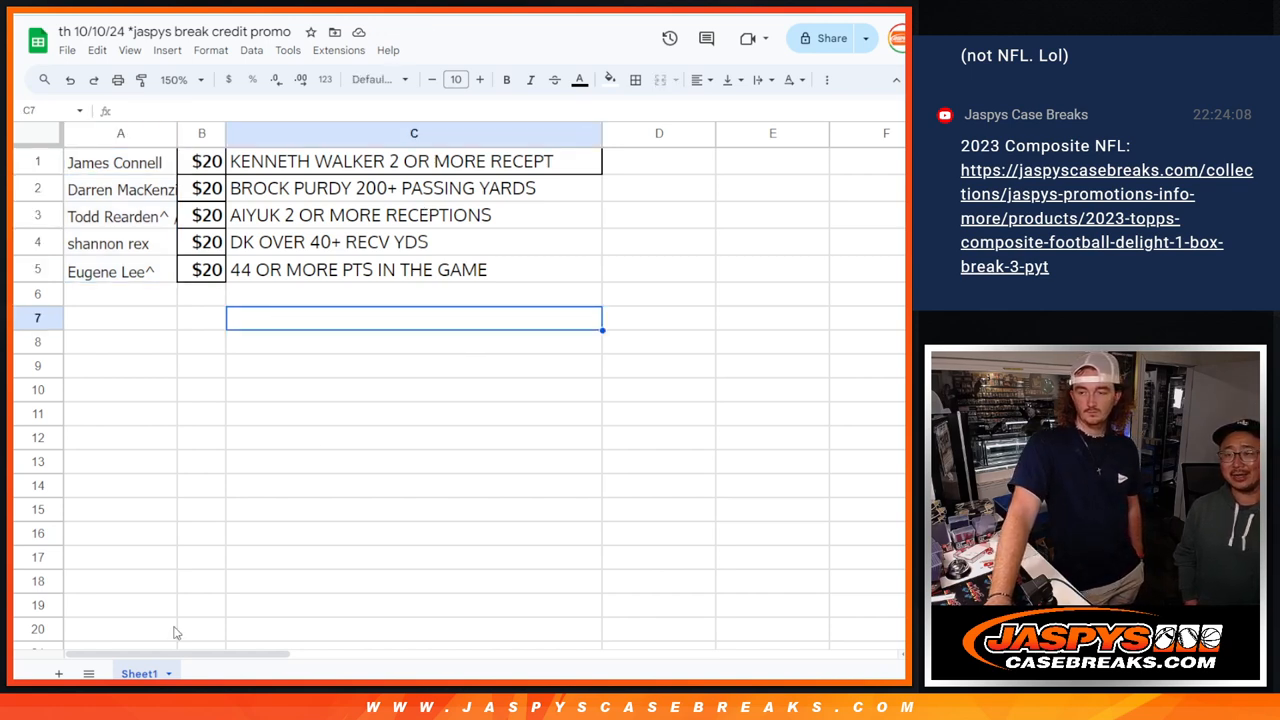